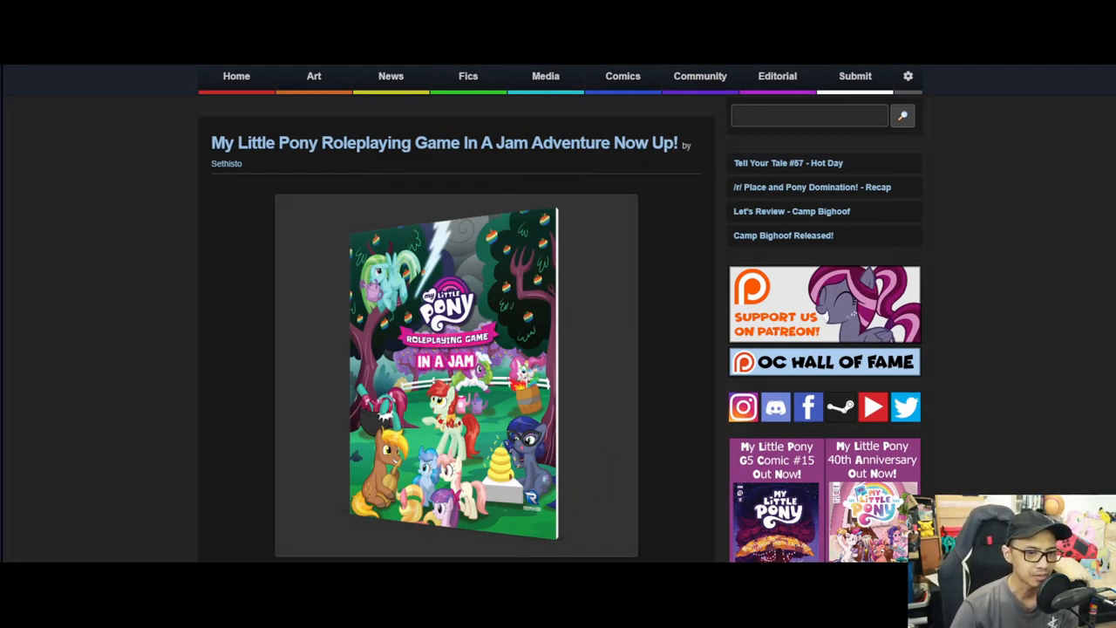
# Scroll down the In A Jam Adventure post past the cover image to its order details and Features list
pyautogui.scroll(-3)
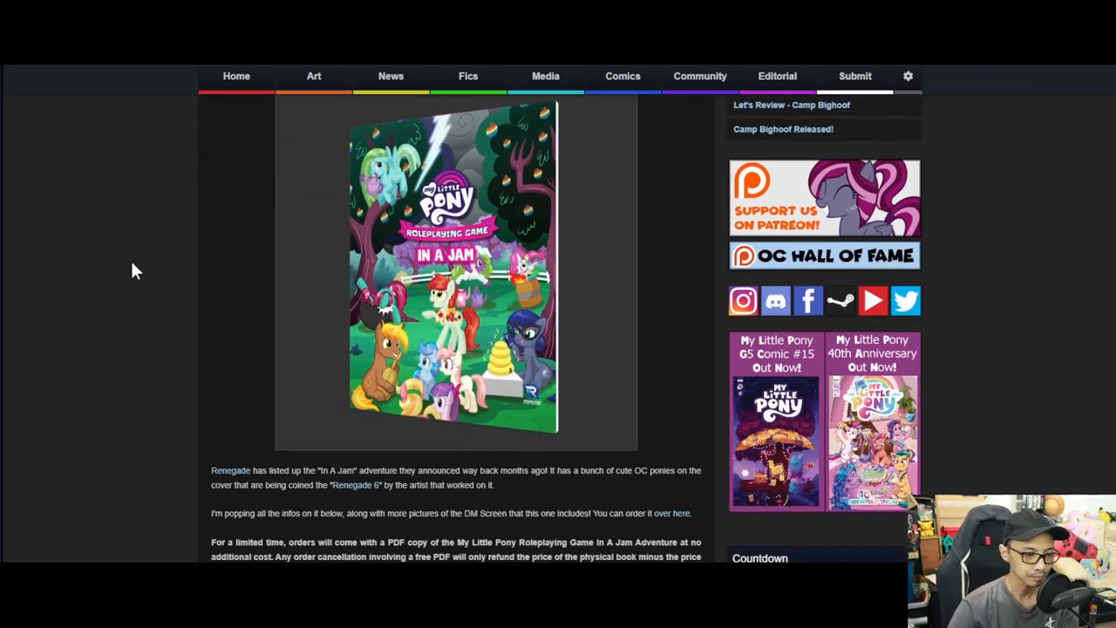
pyautogui.scroll(-3)
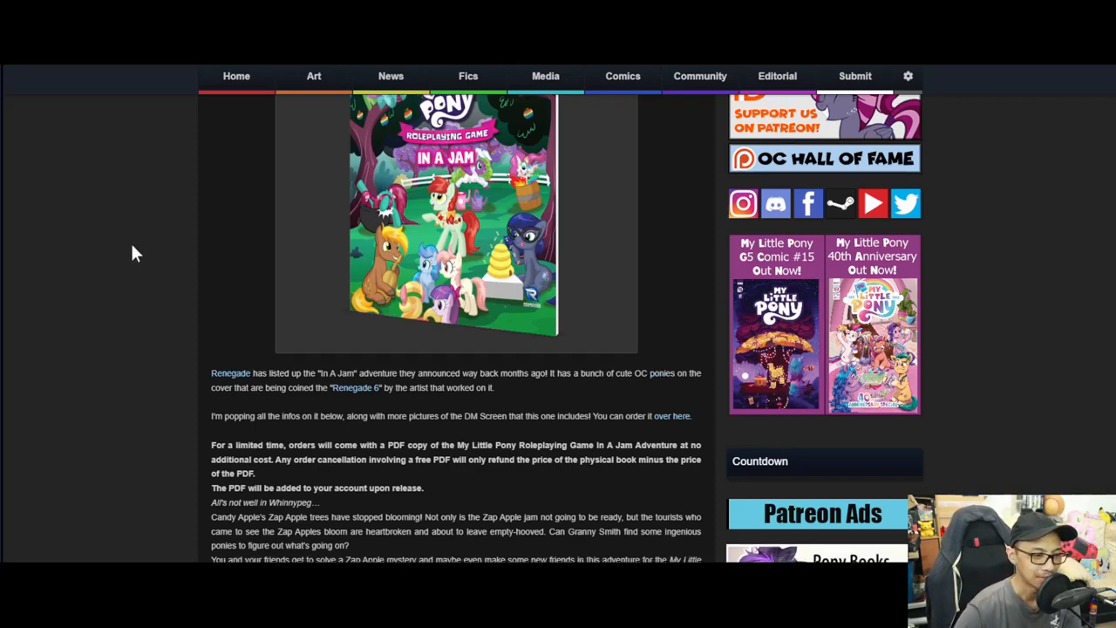
pyautogui.scroll(-3)
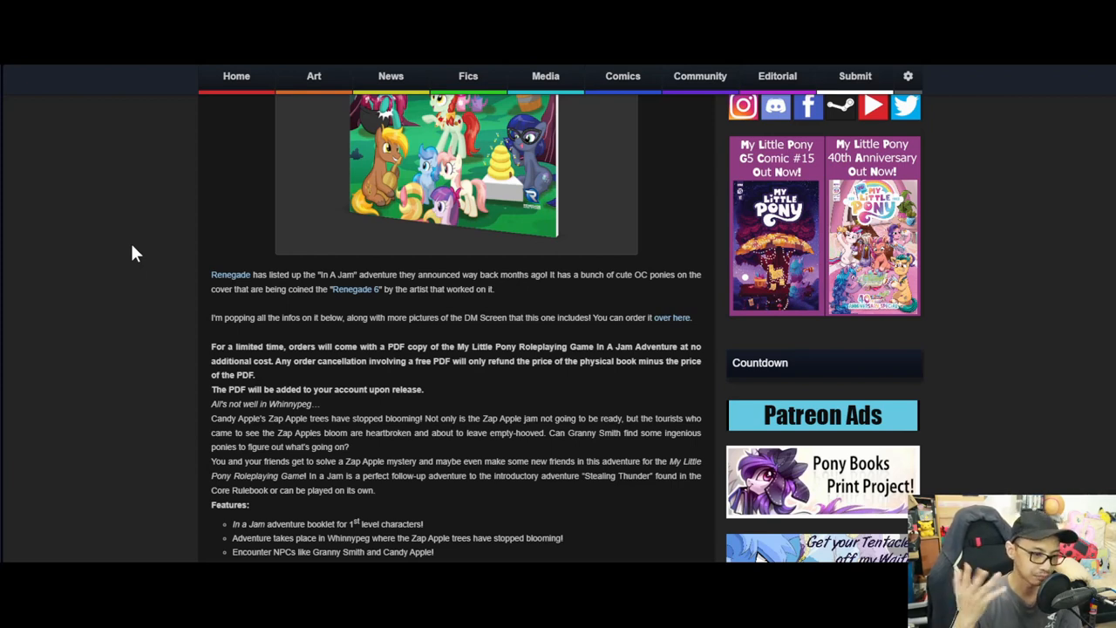
# Scroll the In A Jam post past the features list into its At a Glance summary
pyautogui.scroll(-3)
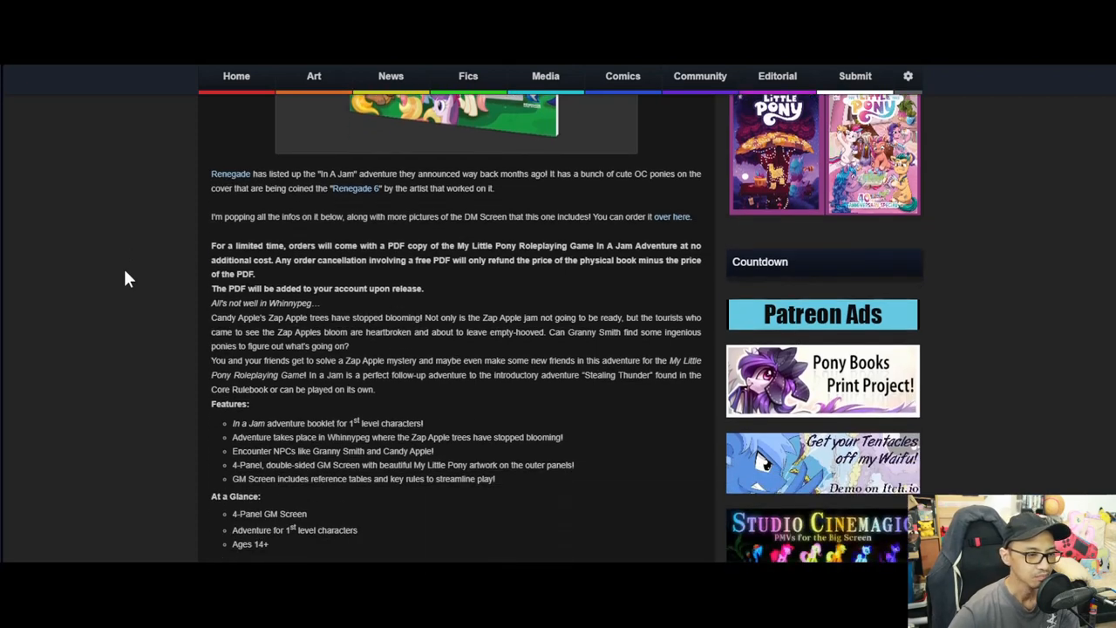
pyautogui.moveTo(119, 281)
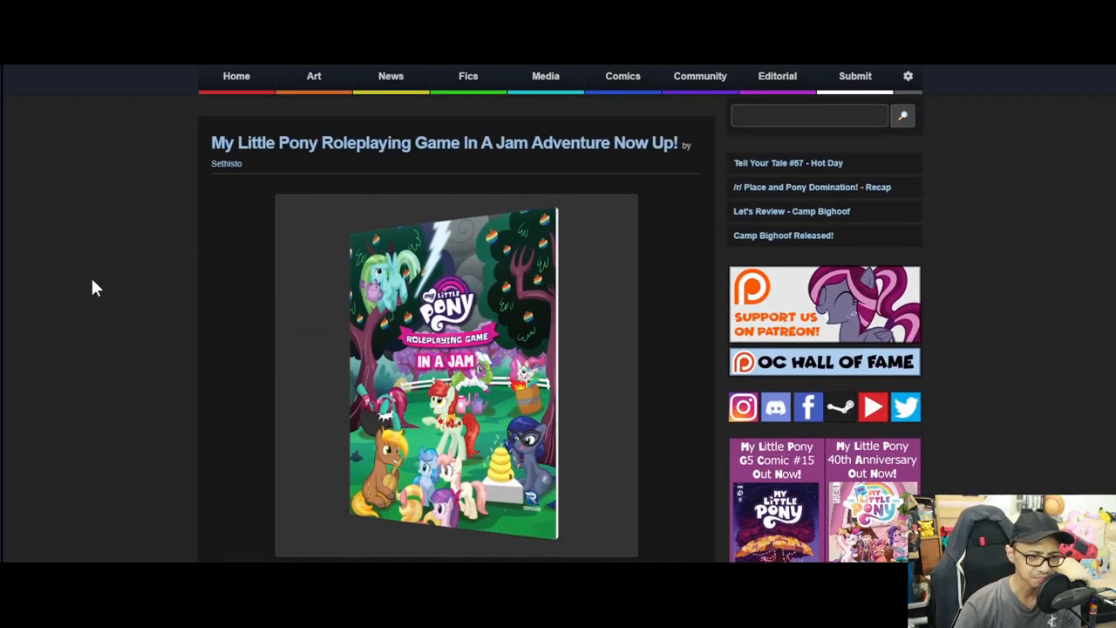
# Scroll past the At a Glance list to the four-panel GM Screen picture
pyautogui.scroll(-3)
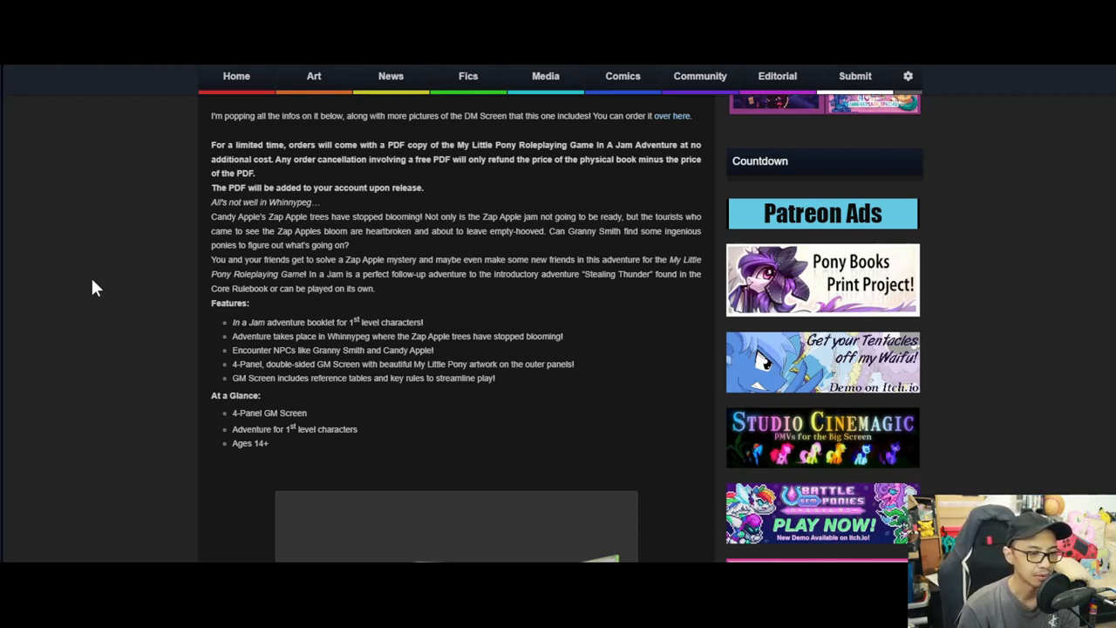
pyautogui.scroll(-3)
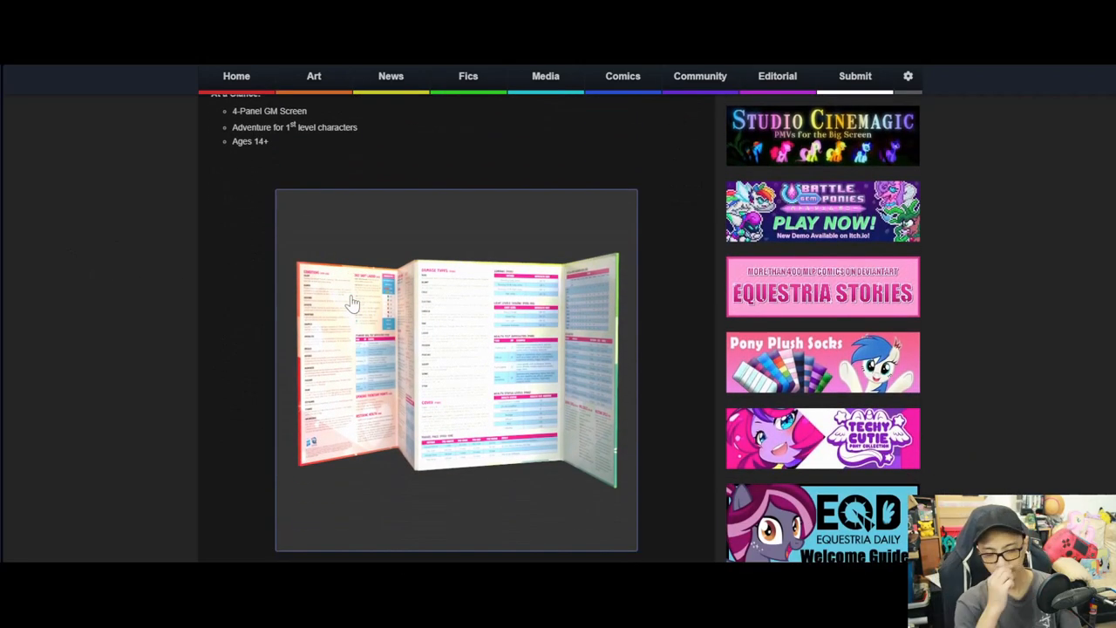
# Scroll through the brochure post down to the New G1 Soundtrack Album post
pyautogui.scroll(-3)
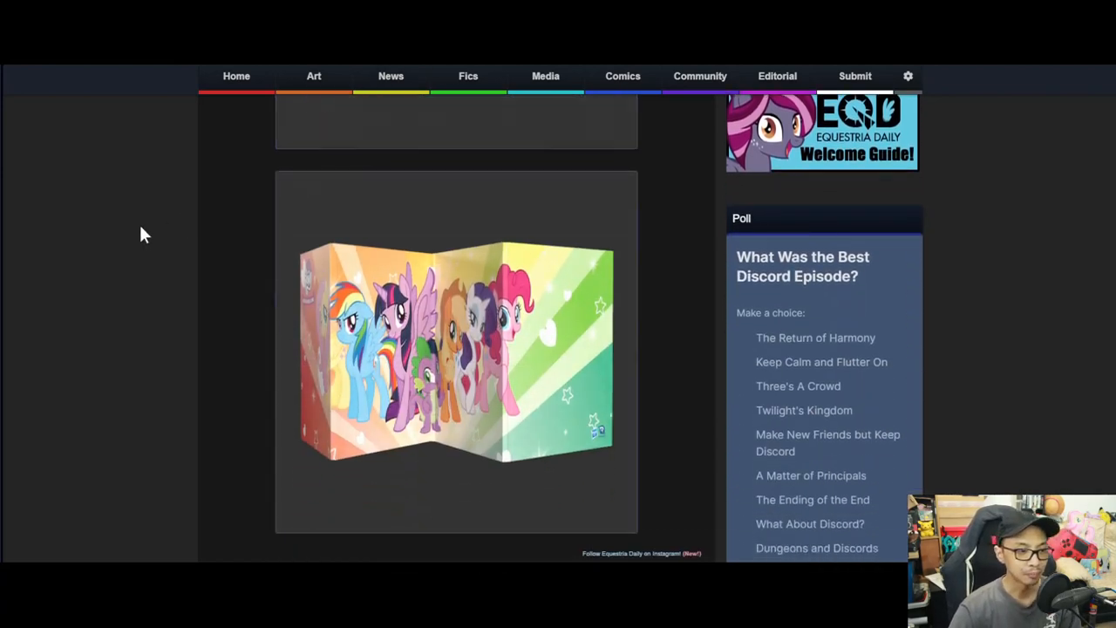
pyautogui.moveTo(136, 233)
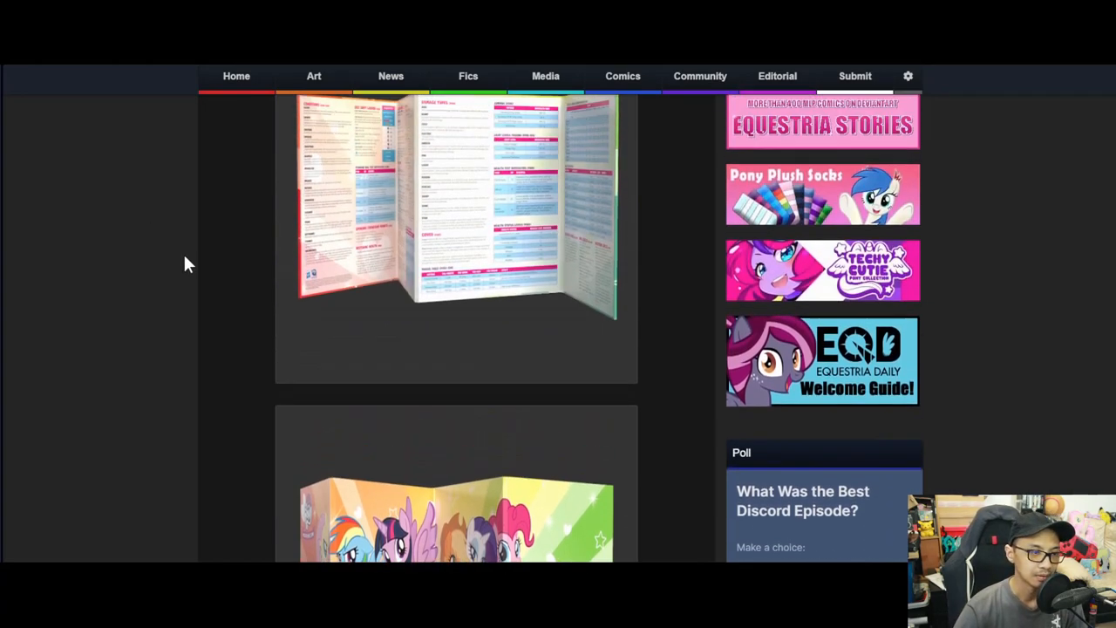
pyautogui.scroll(-3)
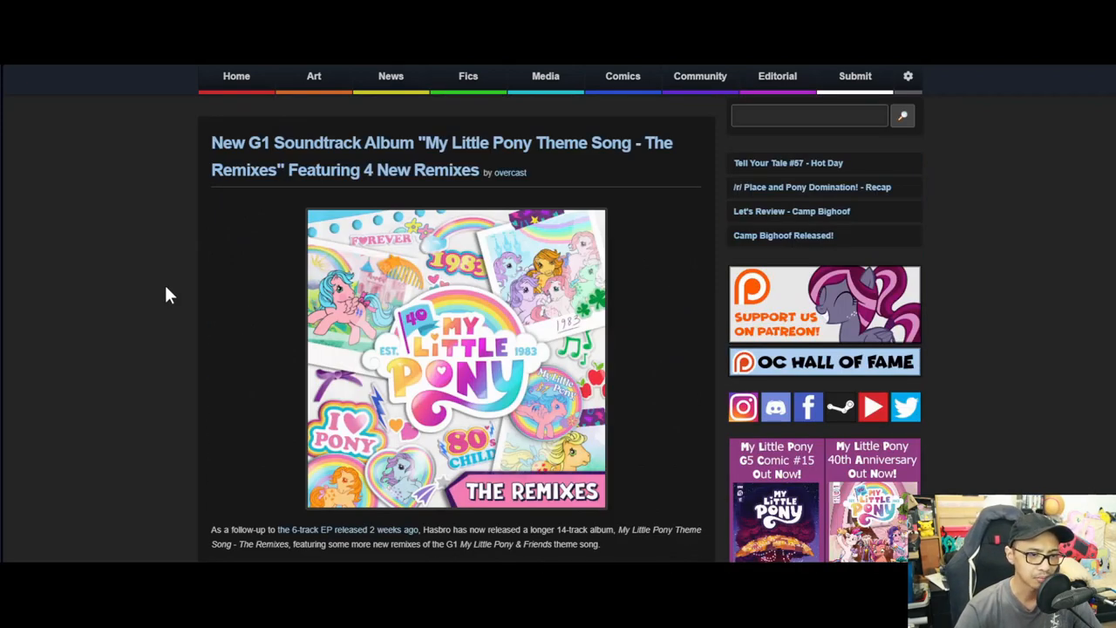
pyautogui.moveTo(167, 293)
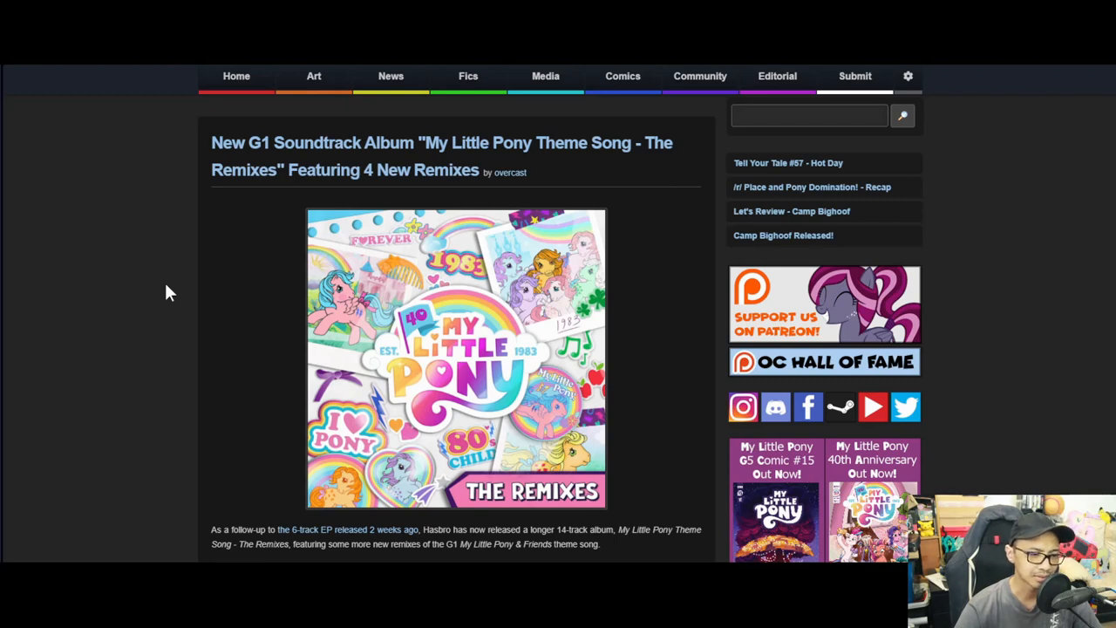
# Scroll the remix album post past the cover art to its release date, streaming services and 14-track list
pyautogui.scroll(-3)
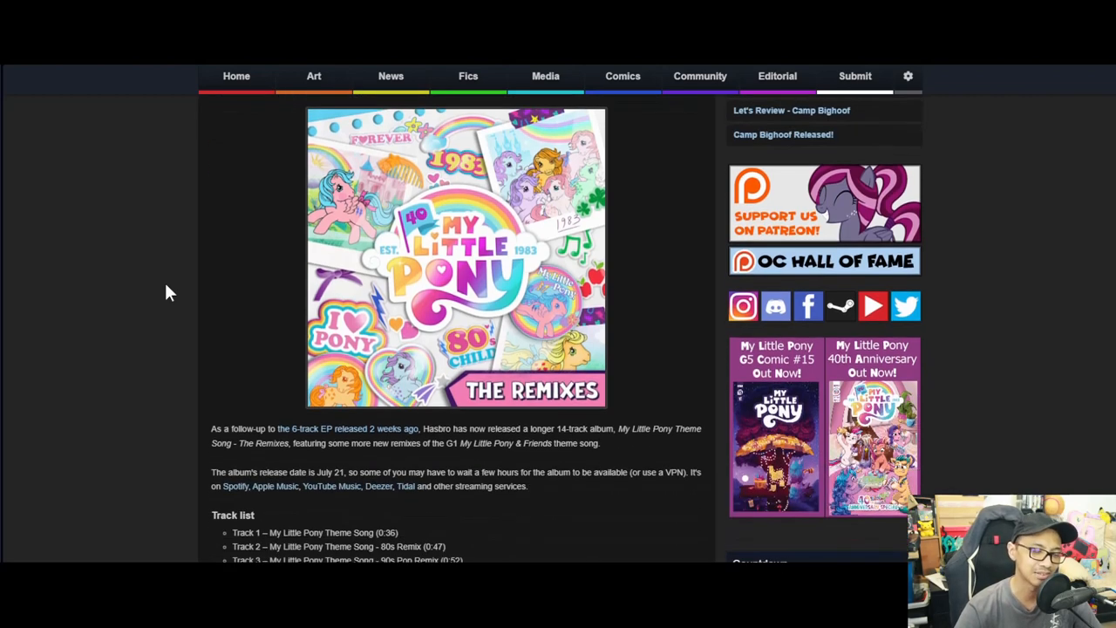
pyautogui.scroll(-3)
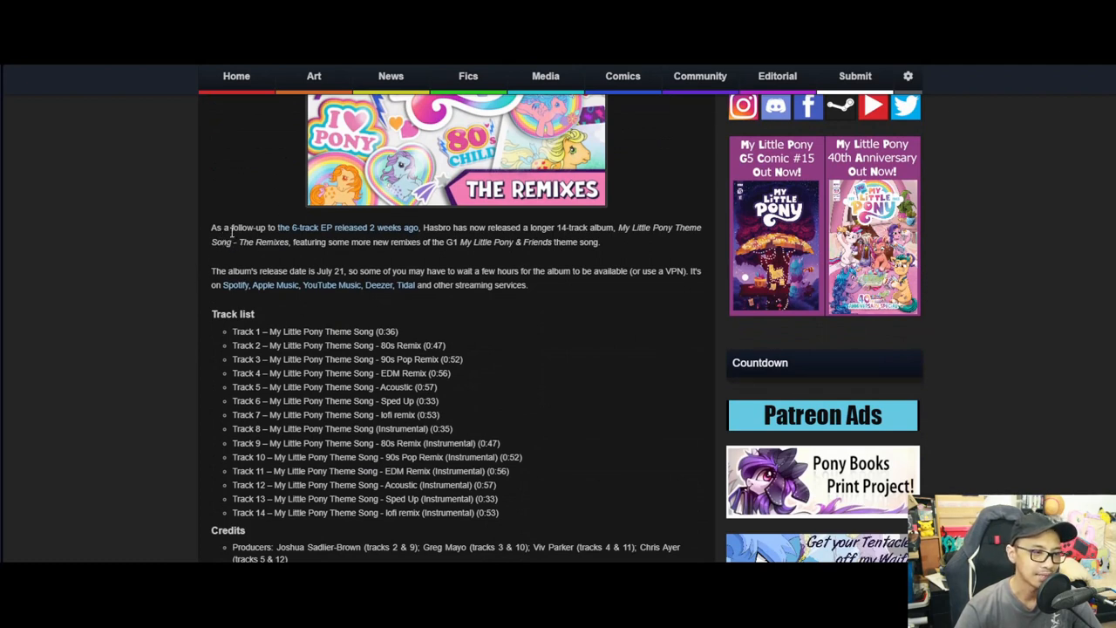
pyautogui.moveTo(345, 236)
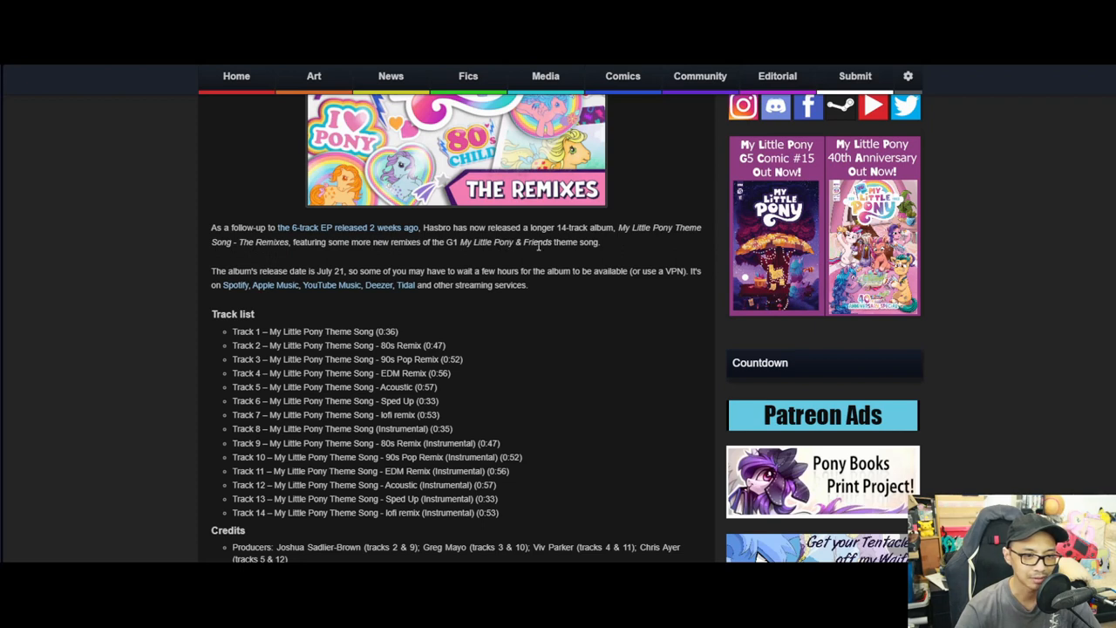
pyautogui.moveTo(498, 255)
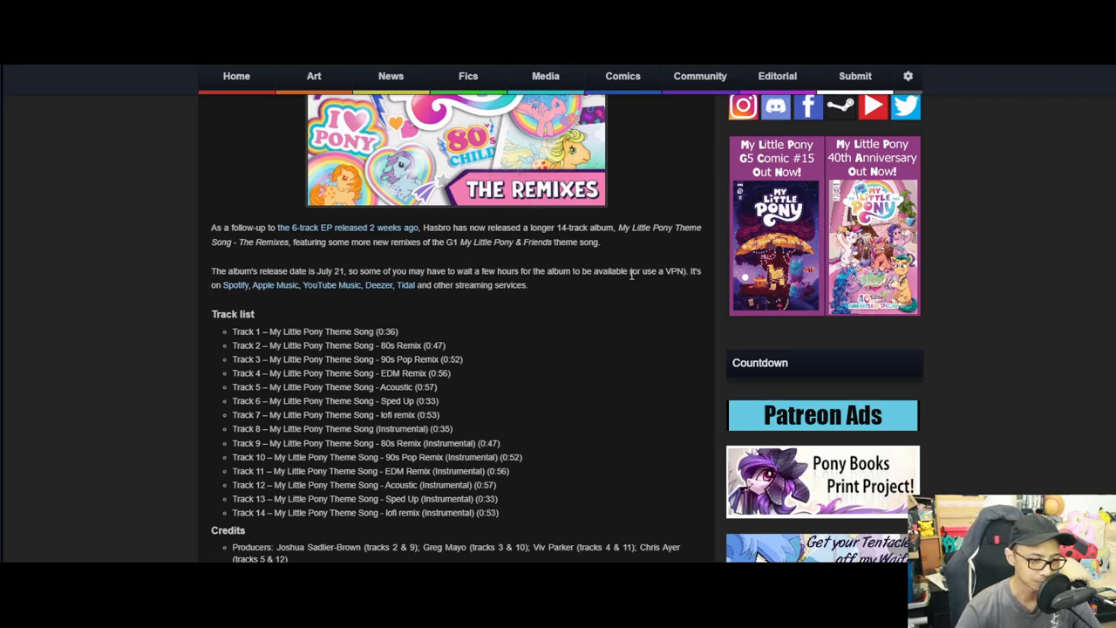
# Scroll below the track list to the album's Credits section through the music publisher
pyautogui.scroll(-3)
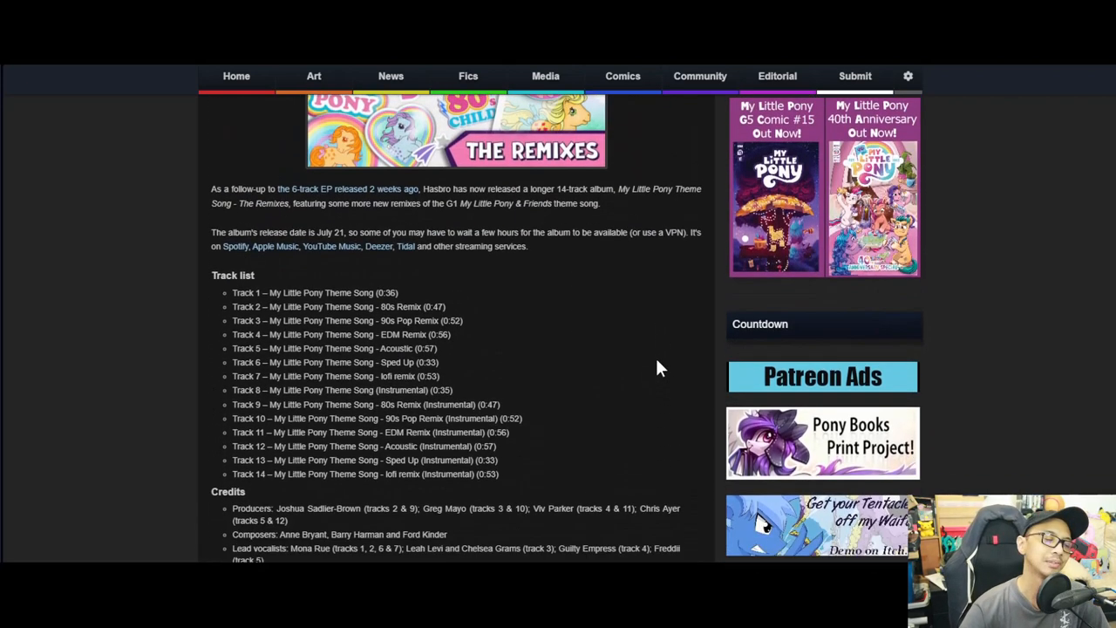
pyautogui.scroll(-3)
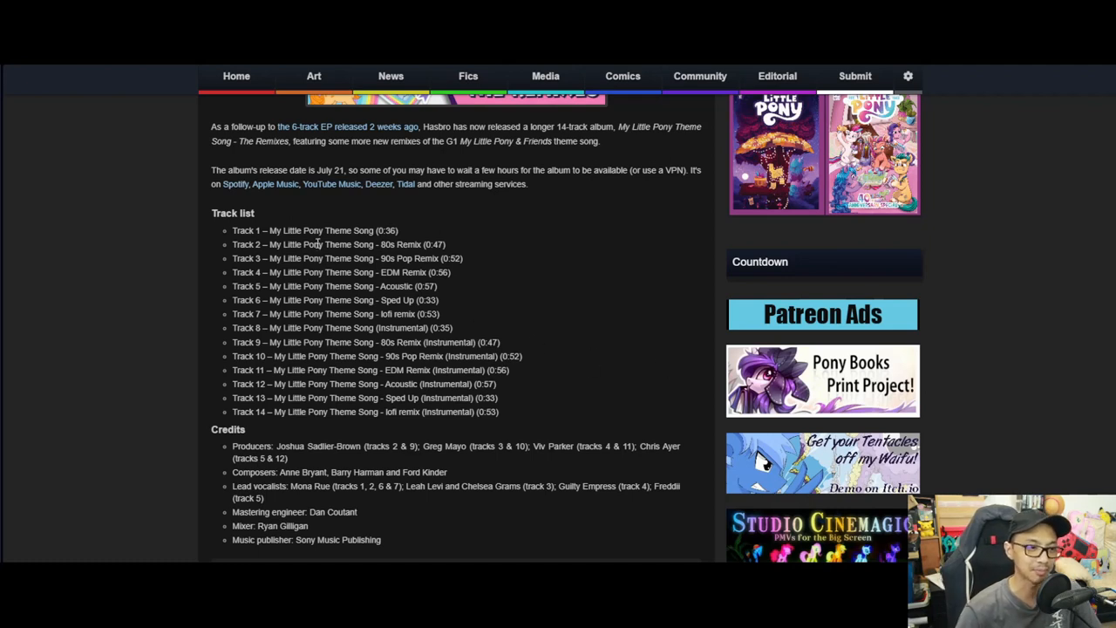
pyautogui.moveTo(328, 195)
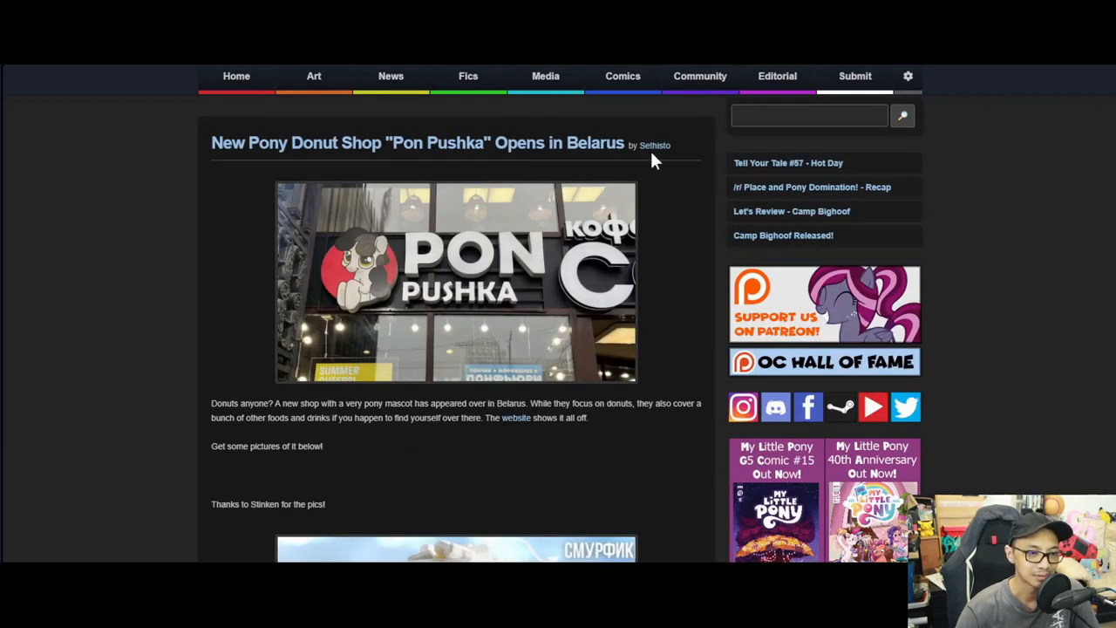
pyautogui.moveTo(1072, 193)
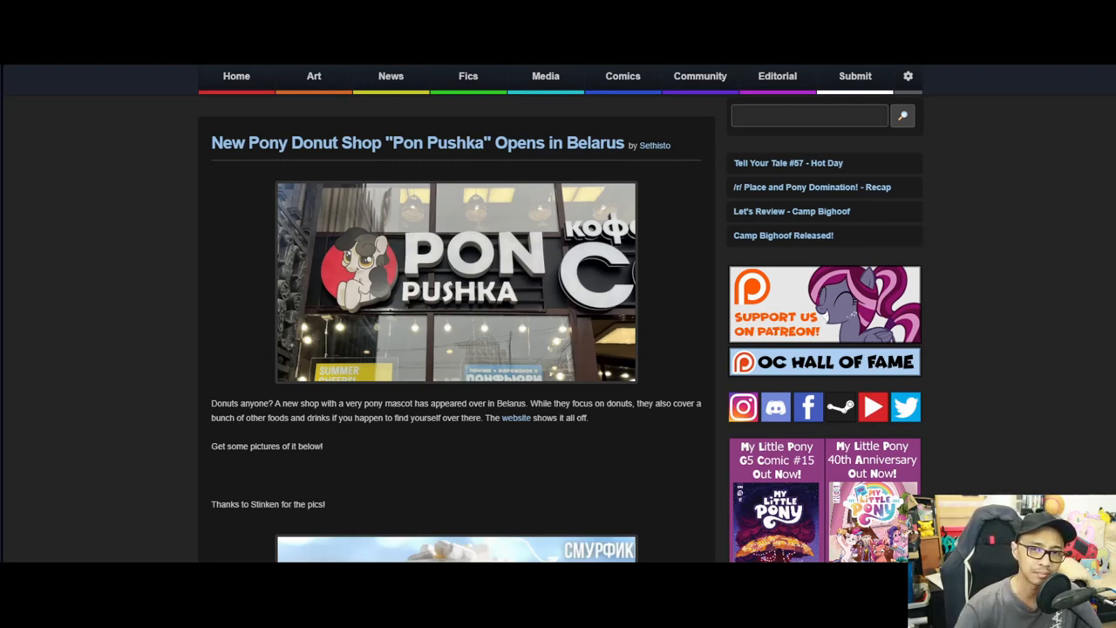
pyautogui.moveTo(898, 432)
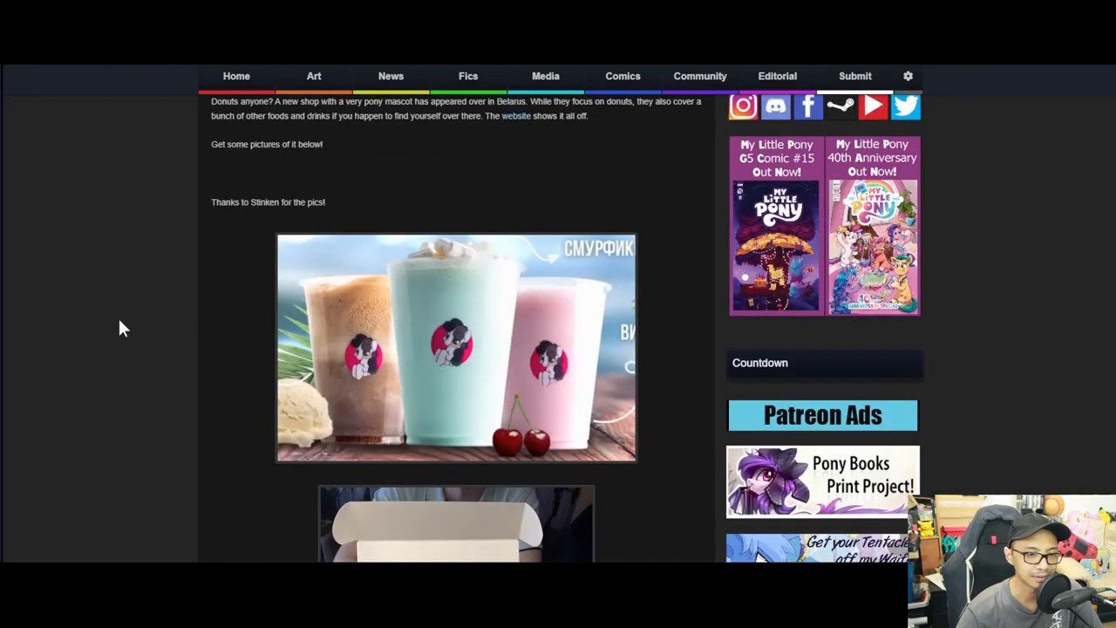
pyautogui.scroll(-3)
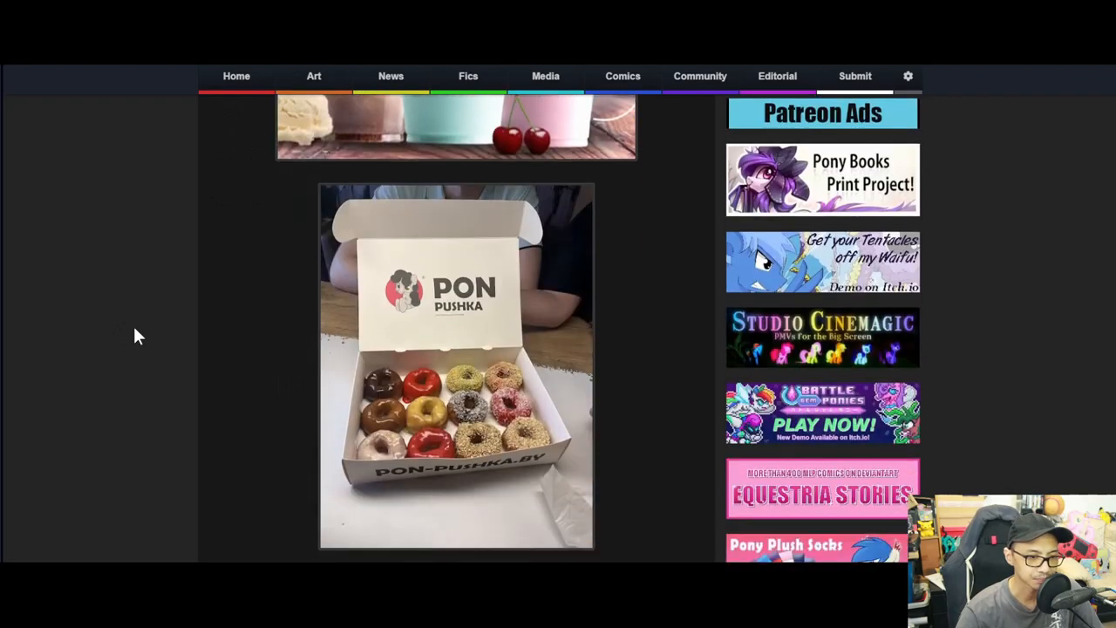
pyautogui.scroll(-3)
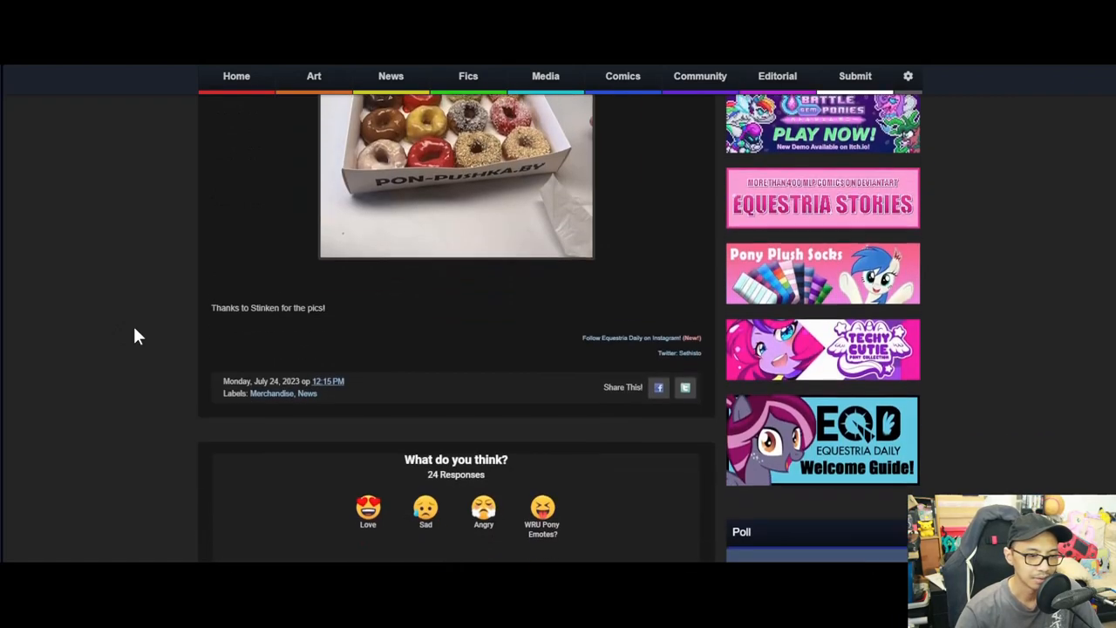
pyautogui.scroll(3)
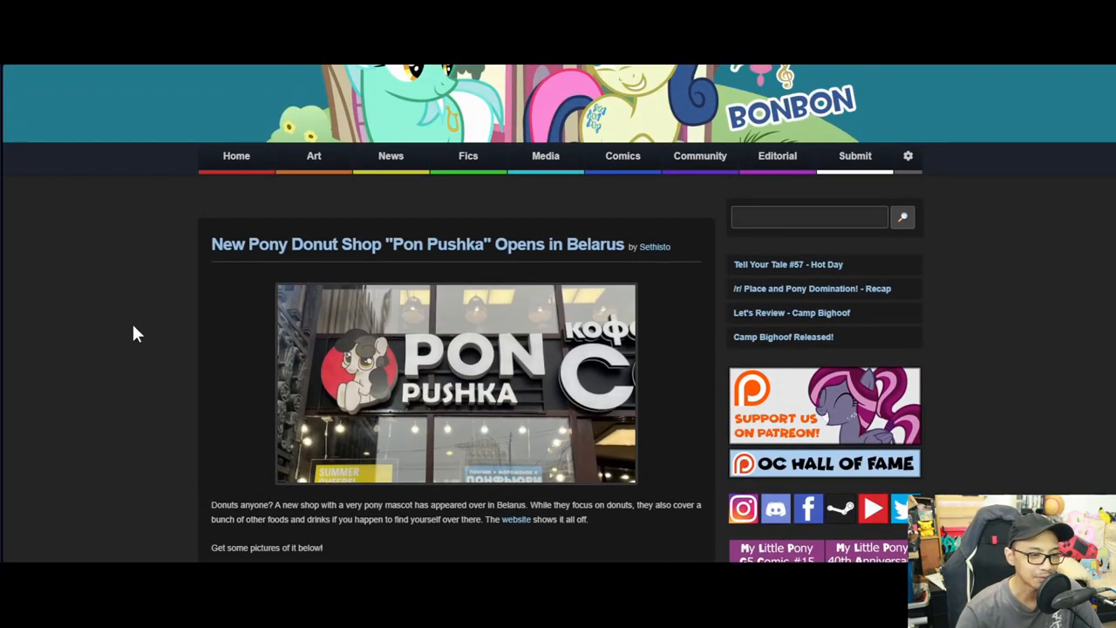
pyautogui.scroll(-3)
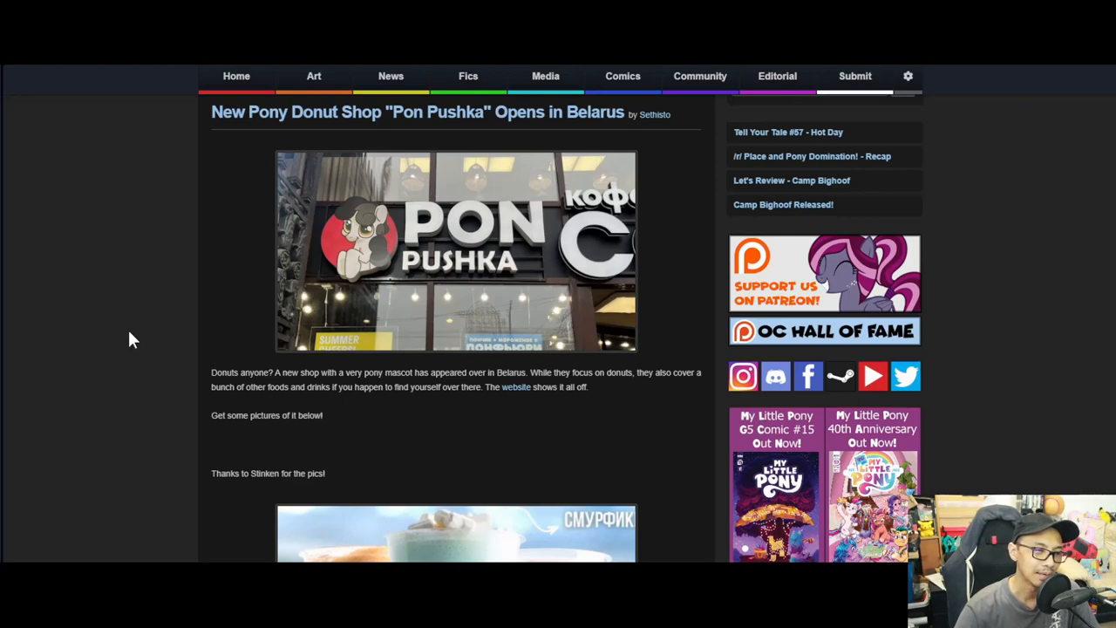
pyautogui.moveTo(129, 340)
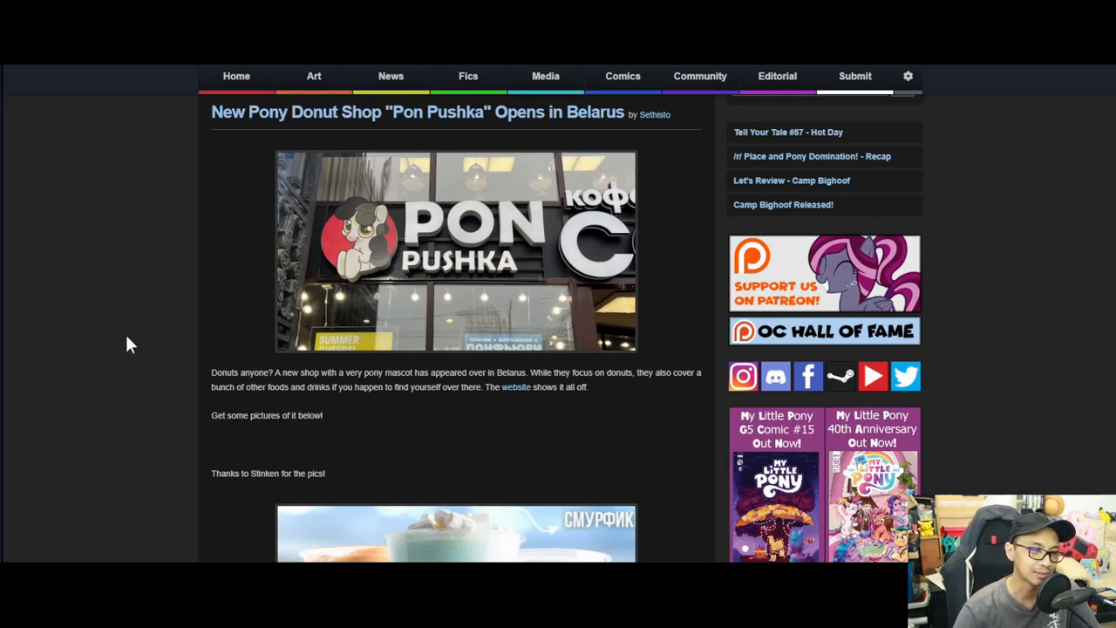
pyautogui.moveTo(129, 349)
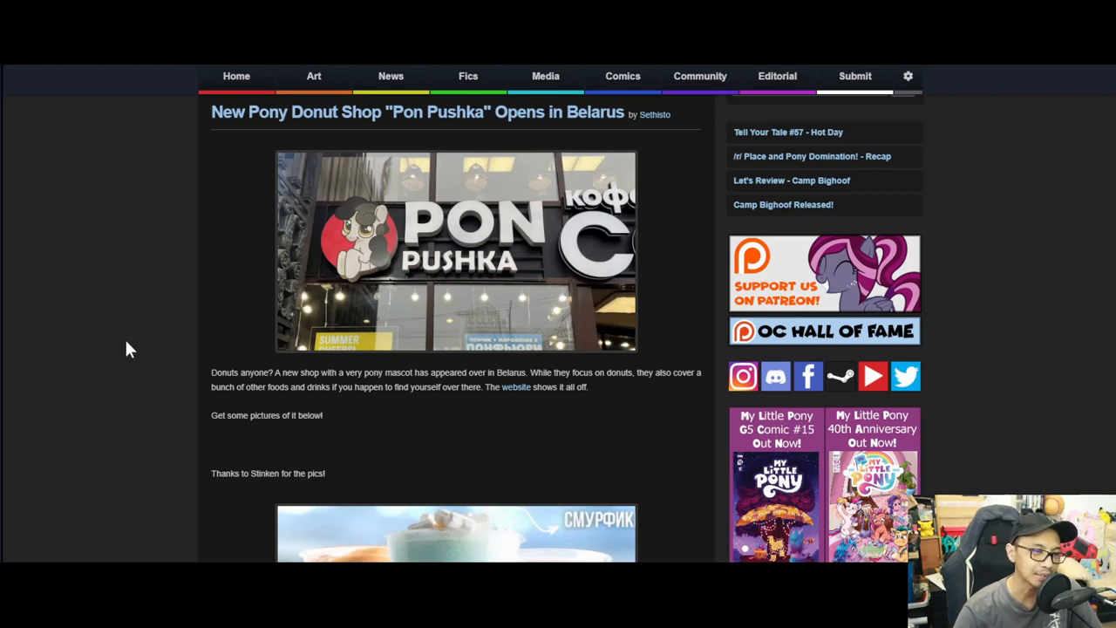
# Scroll the Pon Pushka post past the drinks picture to the donut box photo
pyautogui.scroll(-3)
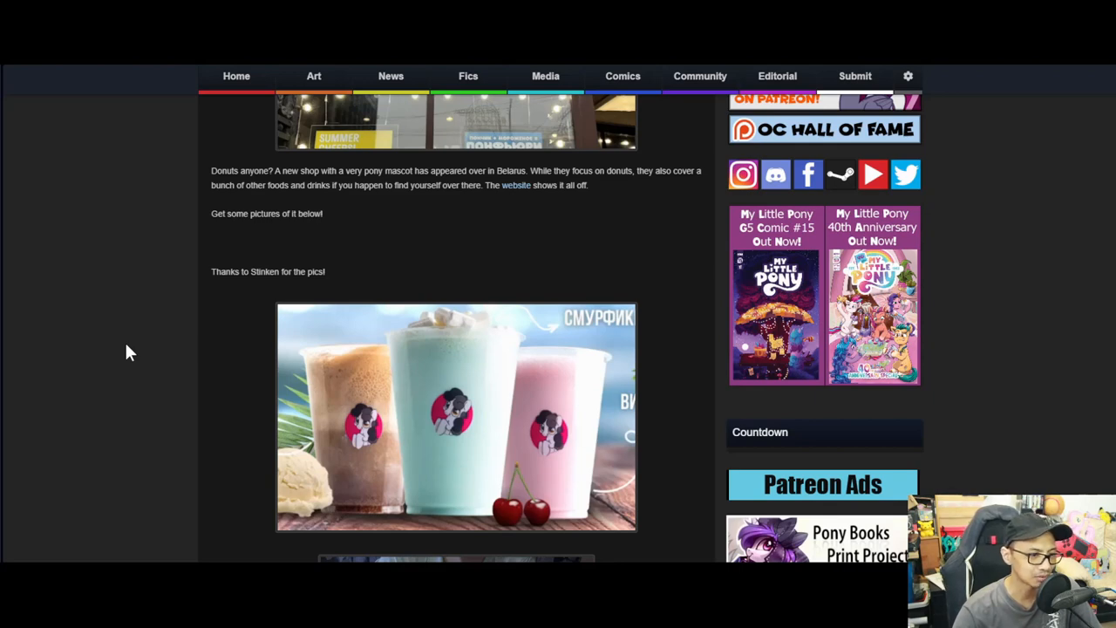
pyautogui.scroll(-3)
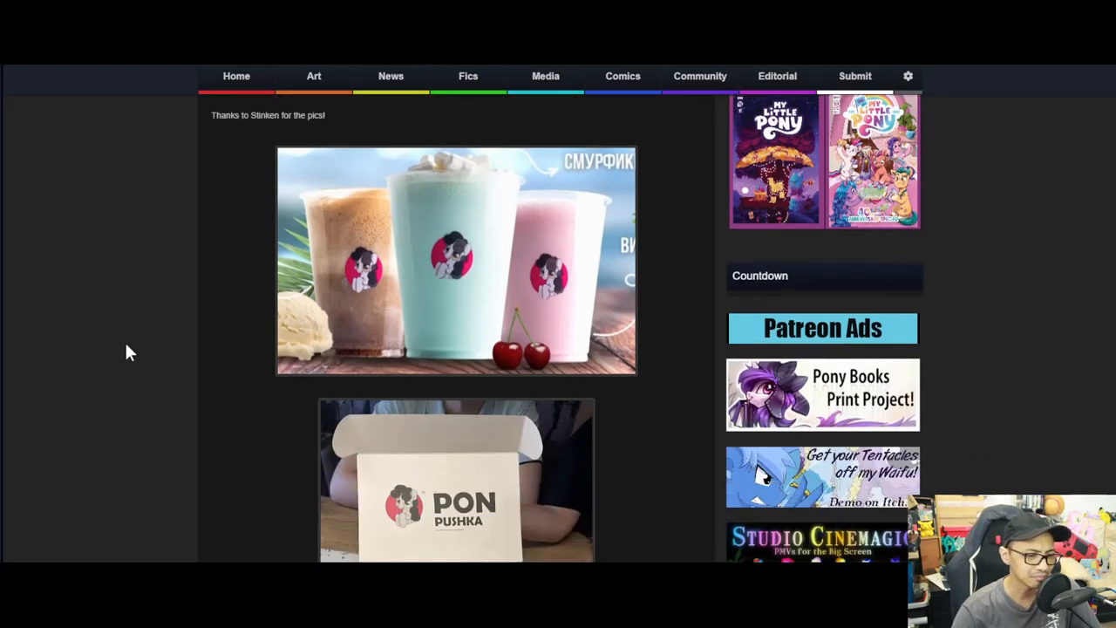
pyautogui.scroll(-3)
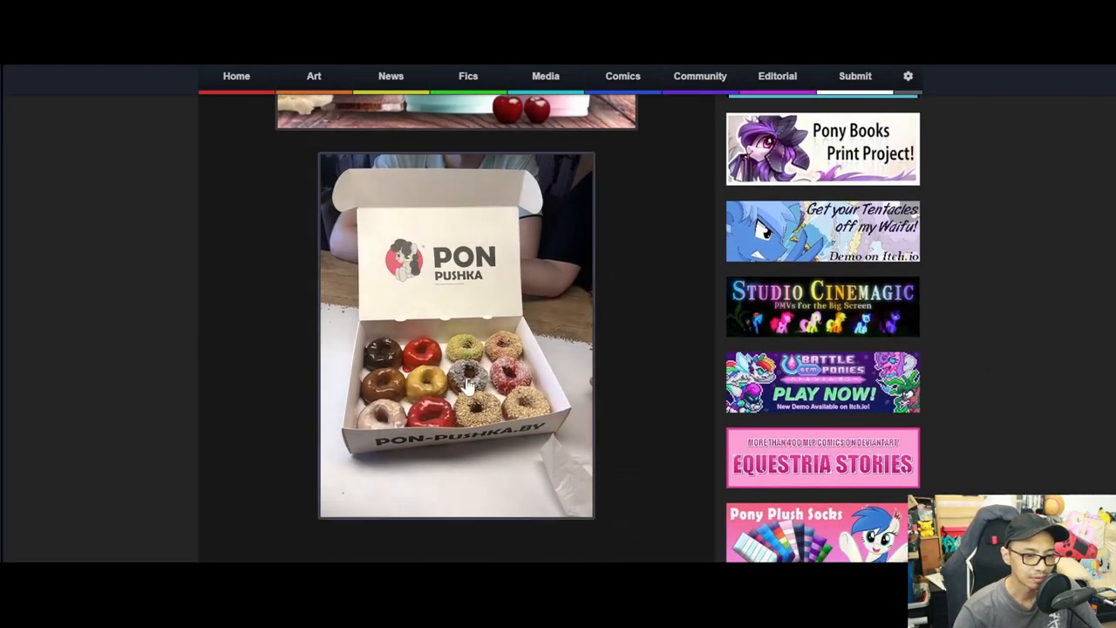
pyautogui.moveTo(167, 375)
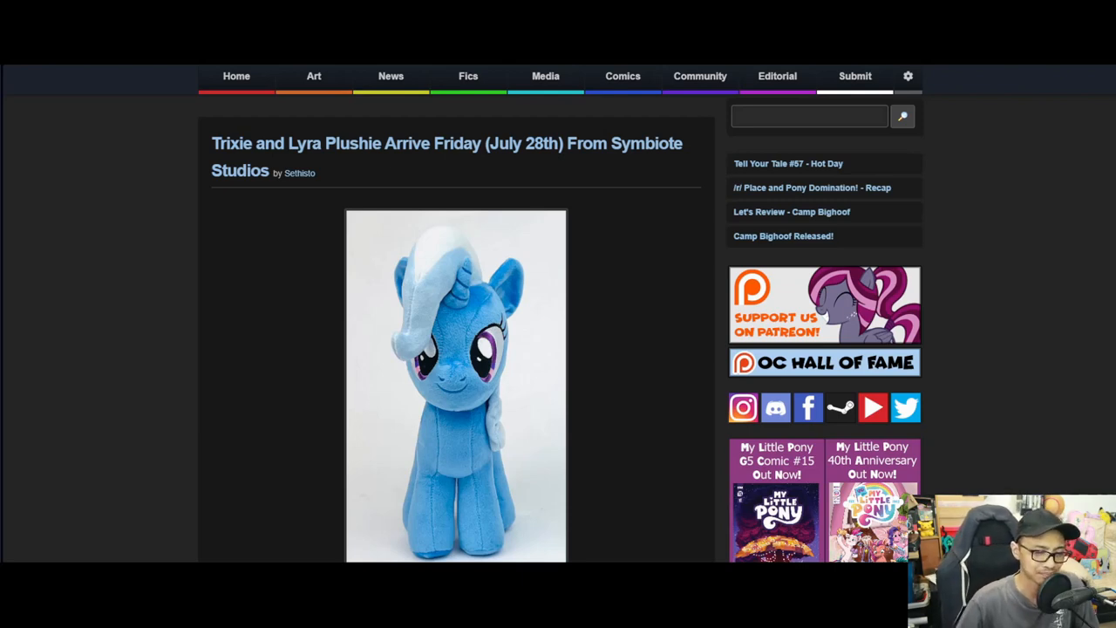
pyautogui.scroll(-3)
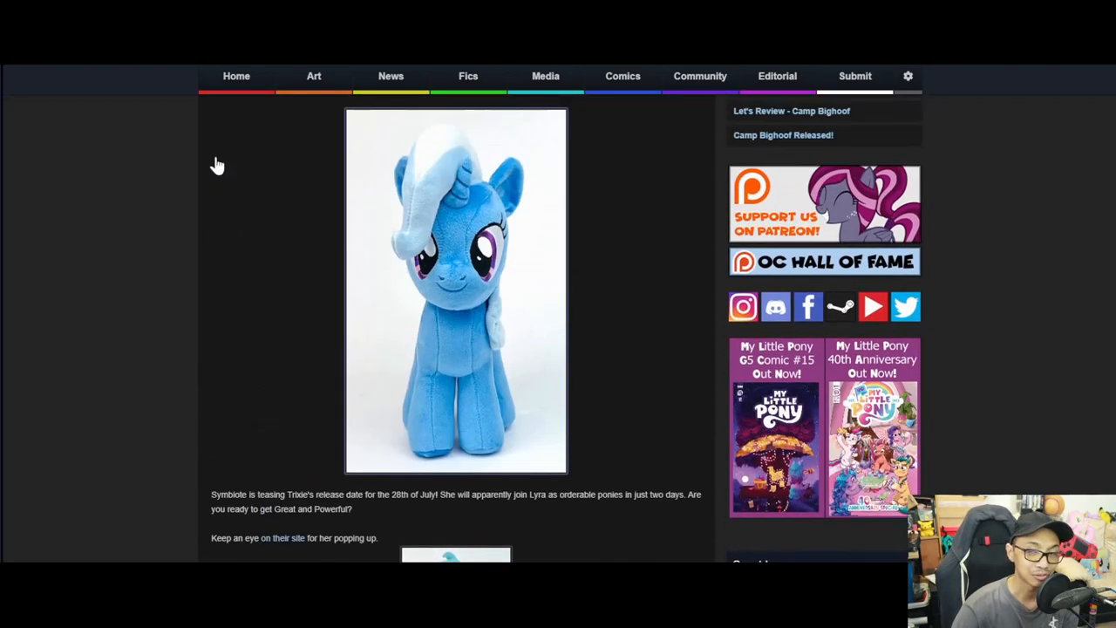
pyautogui.moveTo(215, 165)
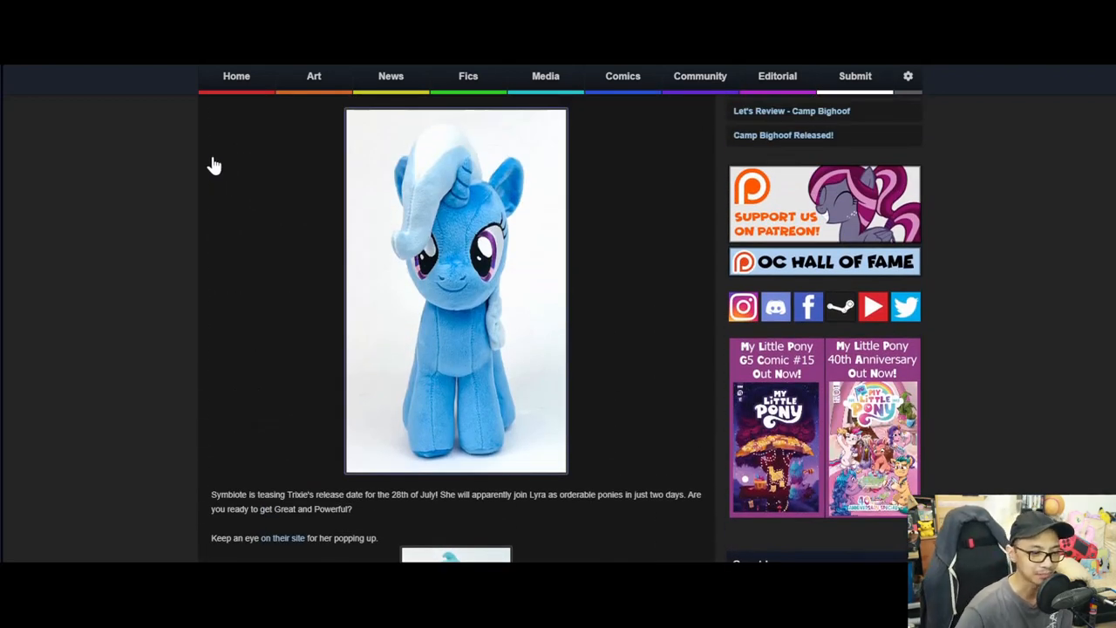
pyautogui.moveTo(276, 544)
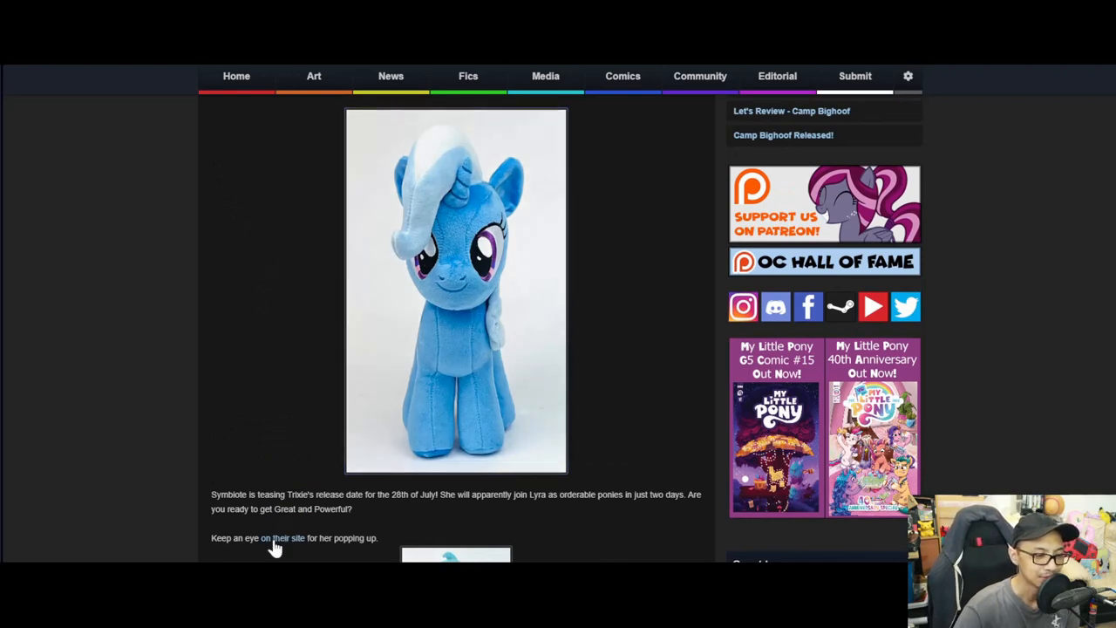
# Go to Symbiote Studios' site from the post and bring up Shop Our Catalog's list of product lines
pyautogui.click(279, 537)
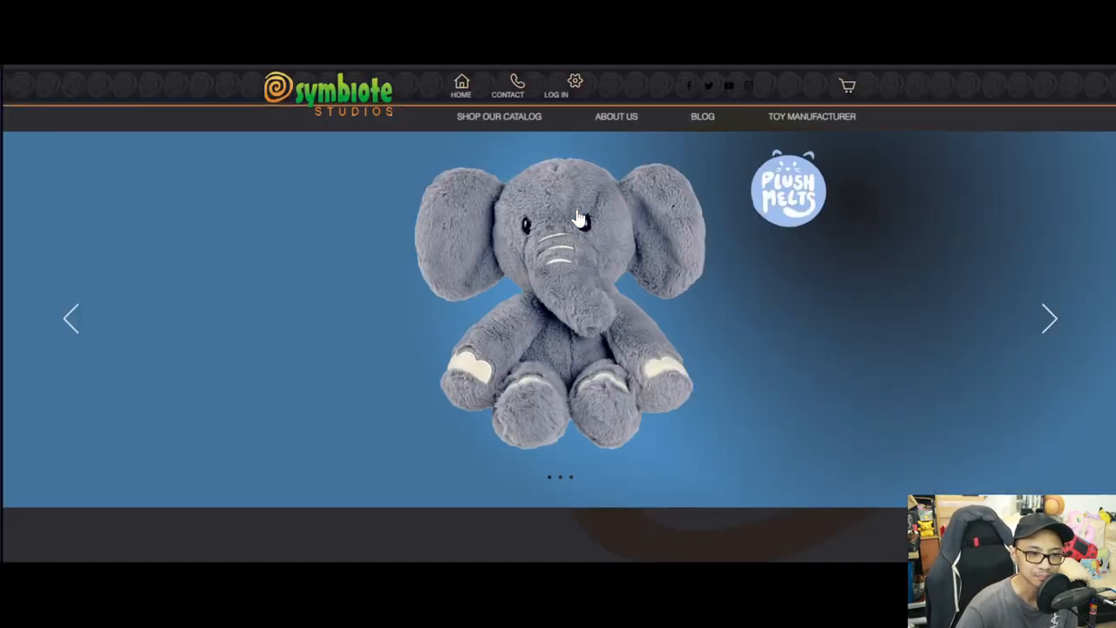
pyautogui.scroll(-3)
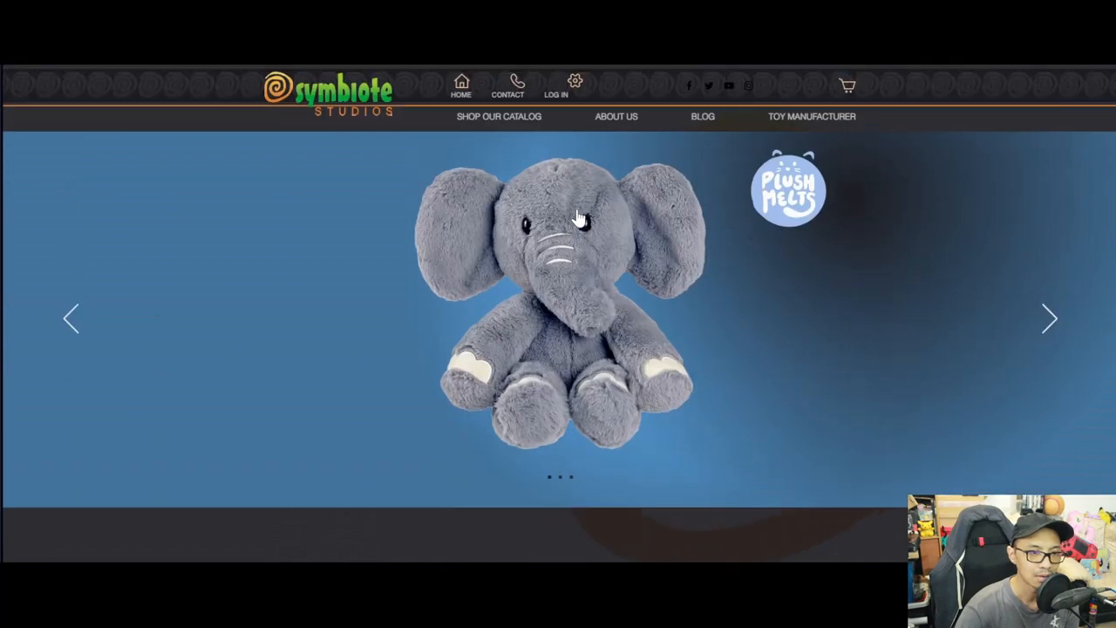
pyautogui.moveTo(1055, 323)
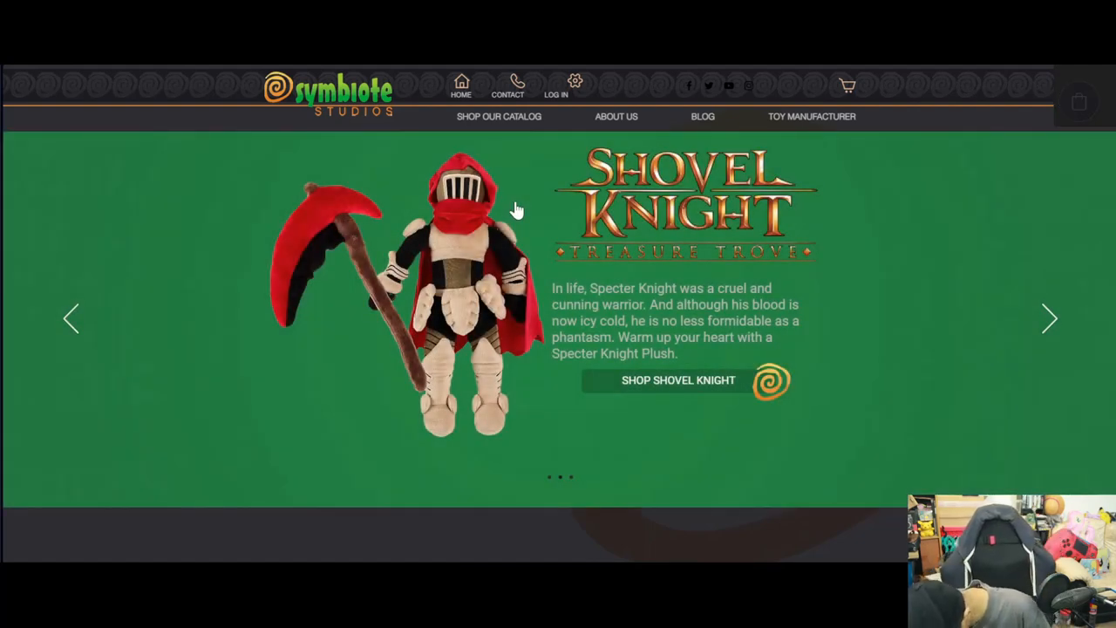
pyautogui.click(499, 115)
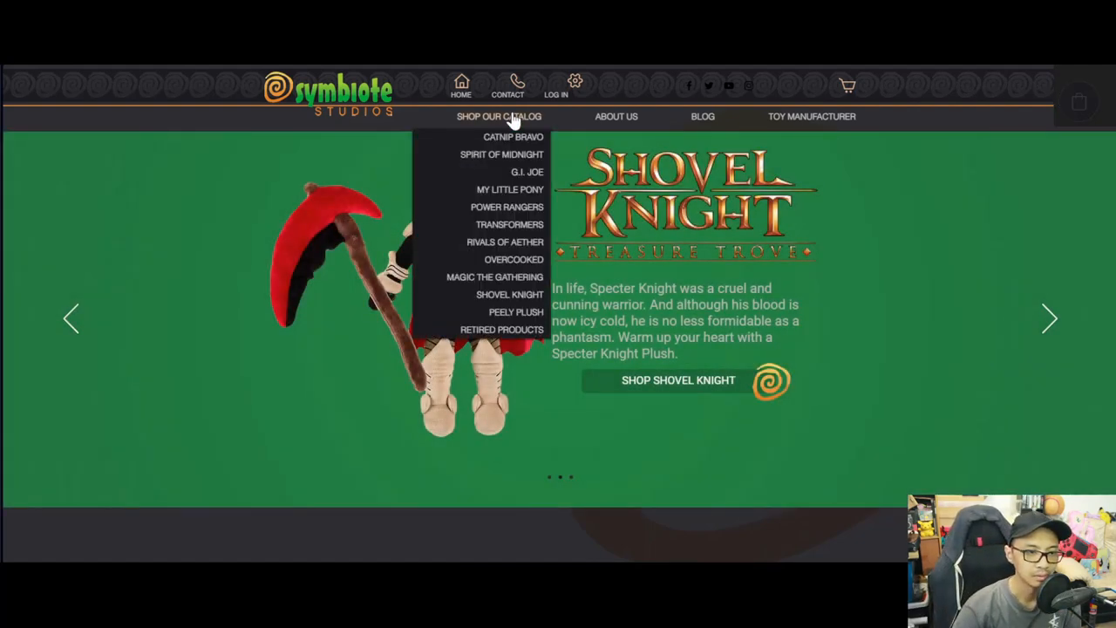
pyautogui.moveTo(523, 194)
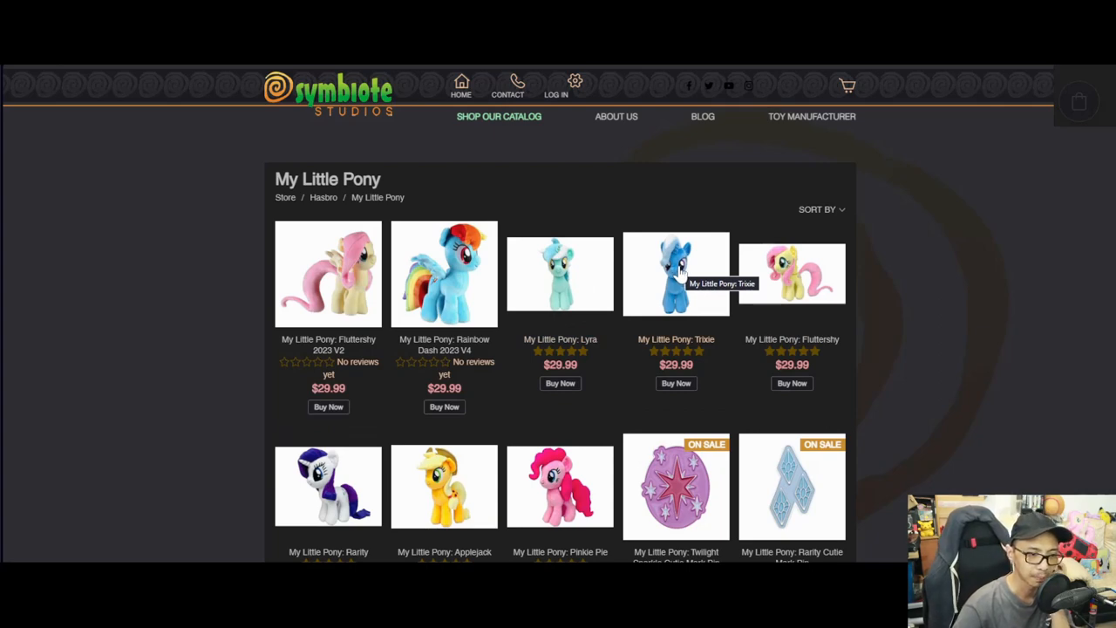
# Return from Symbiote Studios to the Equestria Daily Trixie and Lyra plushie reminder post
pyautogui.click(676, 272)
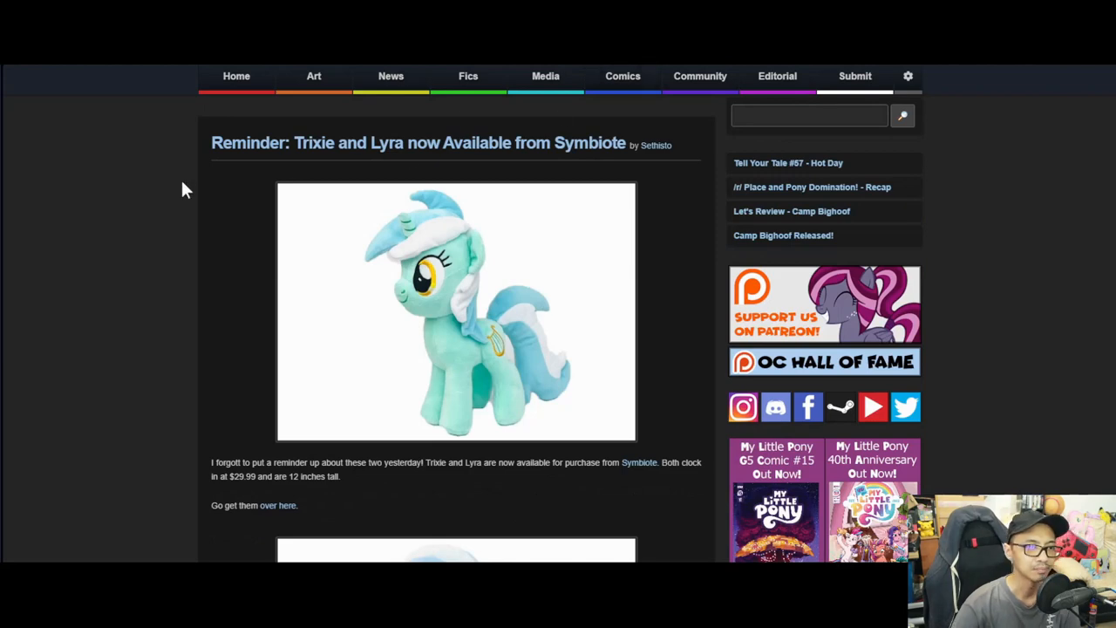
pyautogui.scroll(-3)
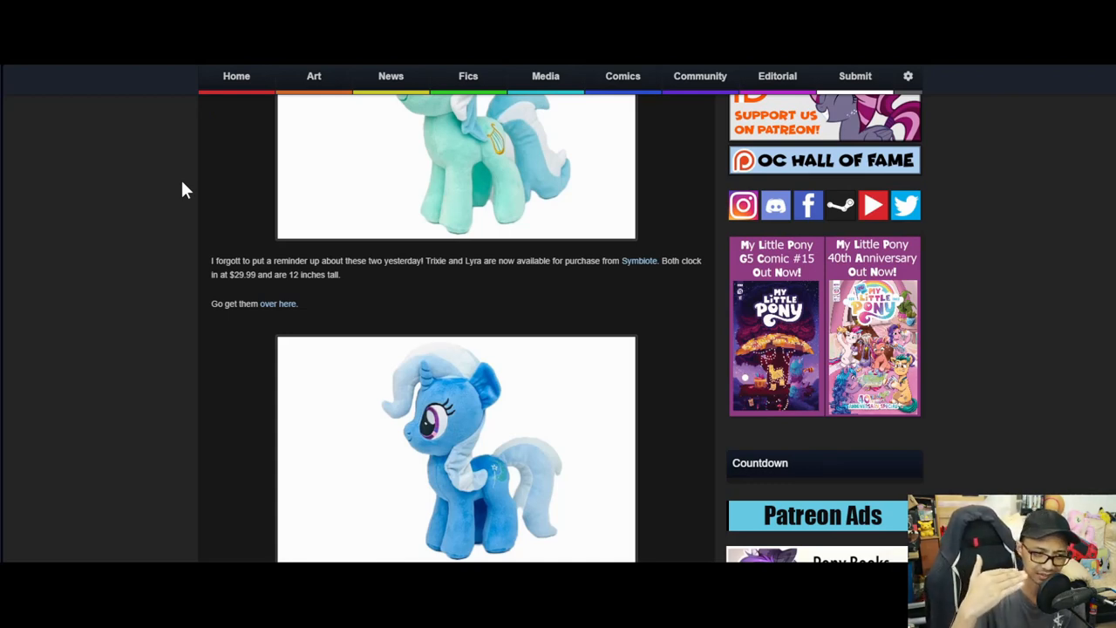
pyautogui.moveTo(293, 317)
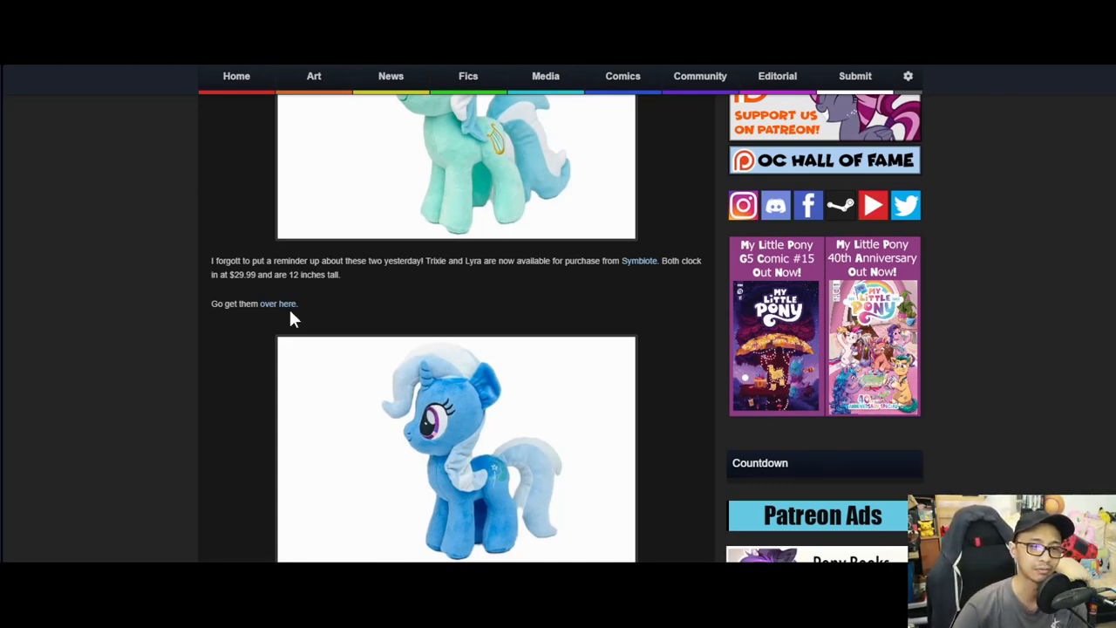
pyautogui.scroll(-3)
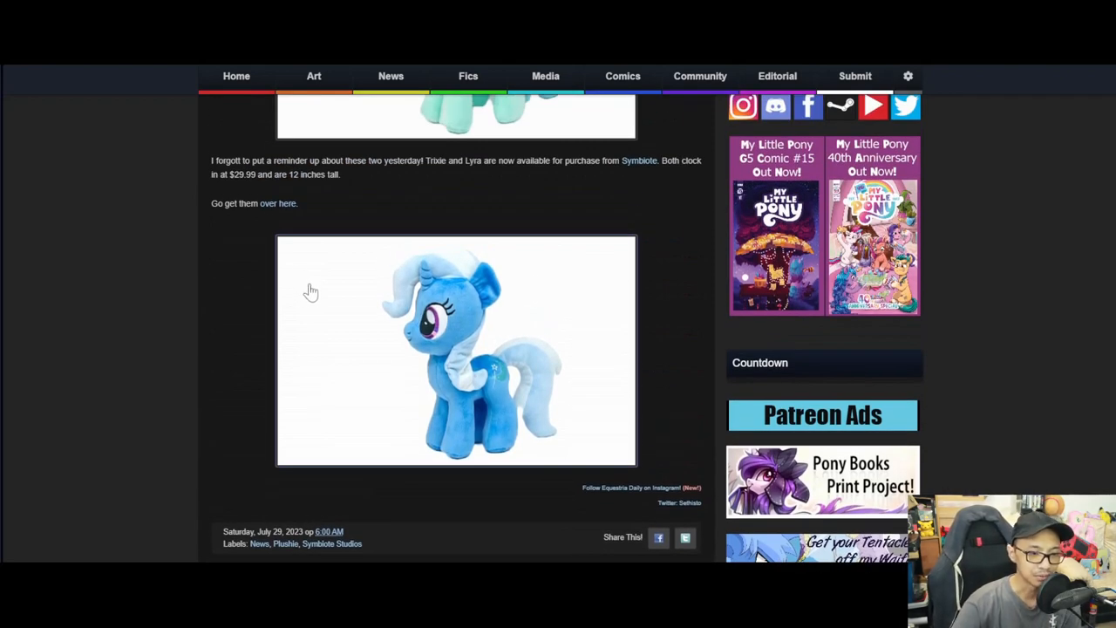
pyautogui.scroll(-3)
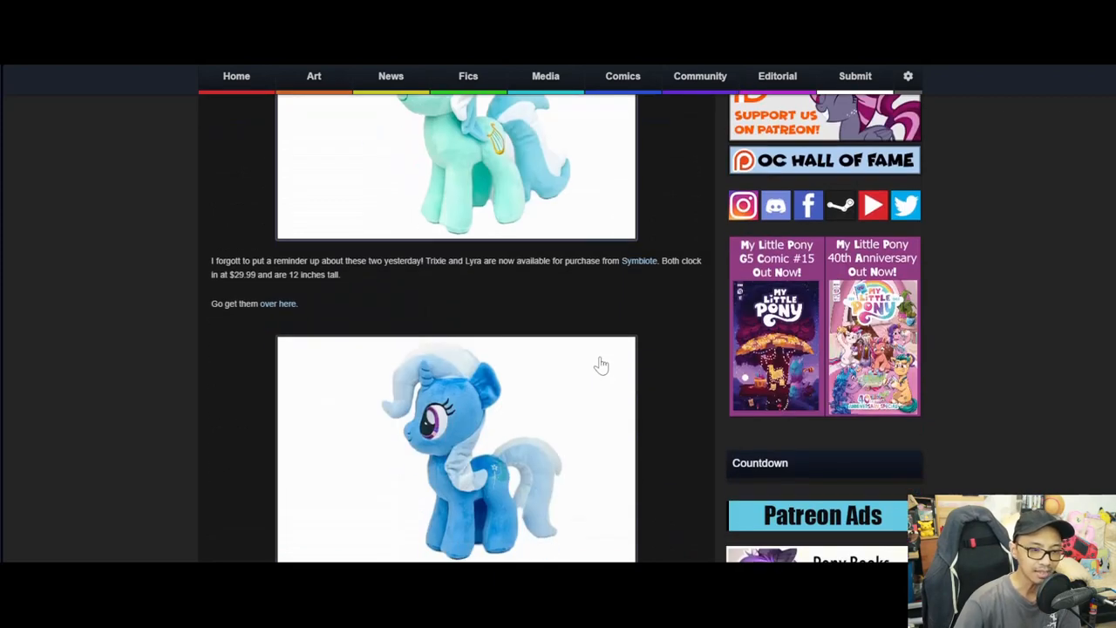
pyautogui.moveTo(509, 338)
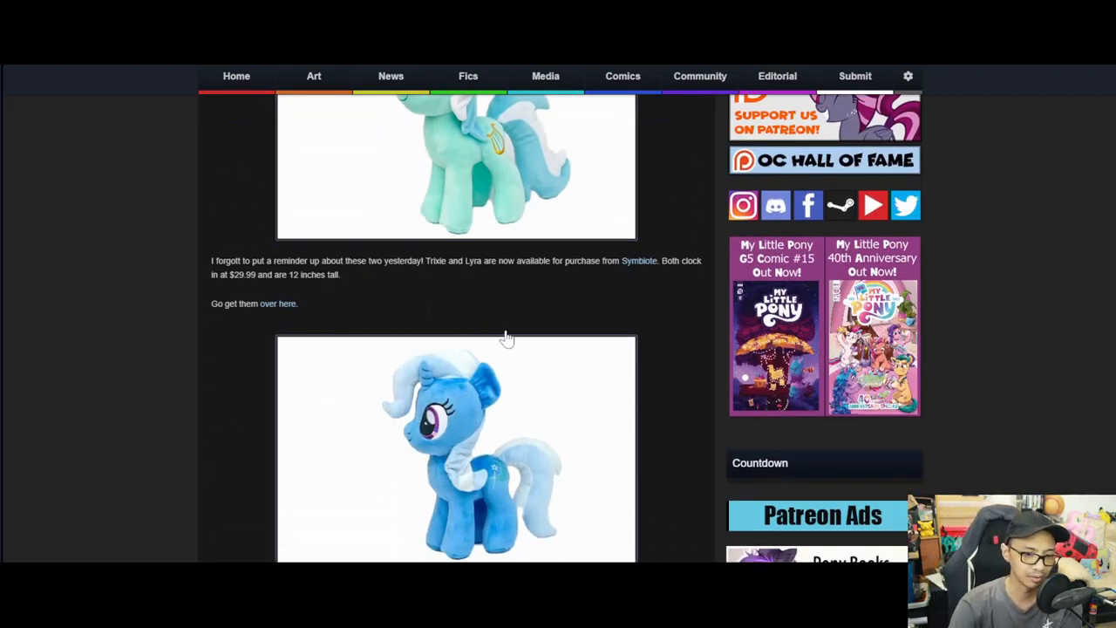
pyautogui.scroll(-3)
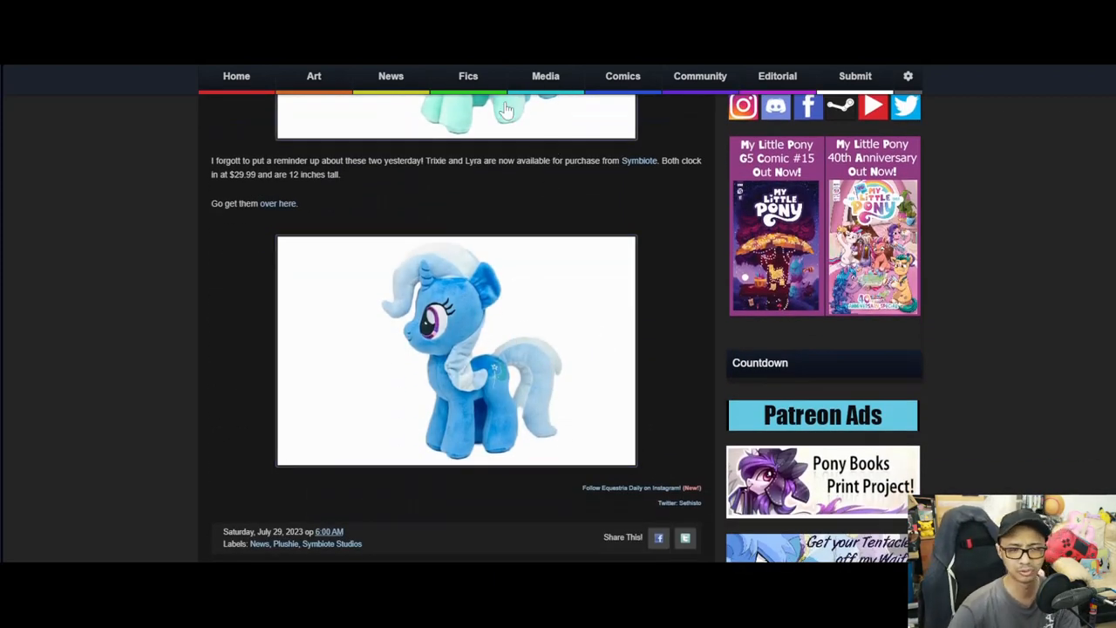
pyautogui.click(467, 77)
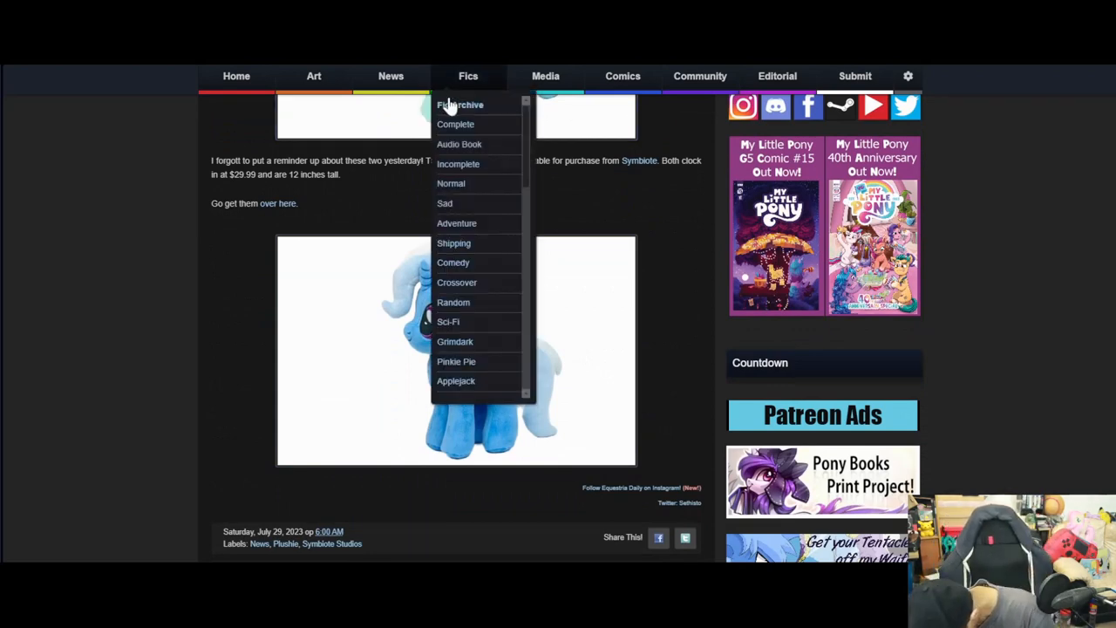
# Open the Hasbro selling eOne to Lionsgate post and read it through to its August 3 date and labels
pyautogui.click(468, 77)
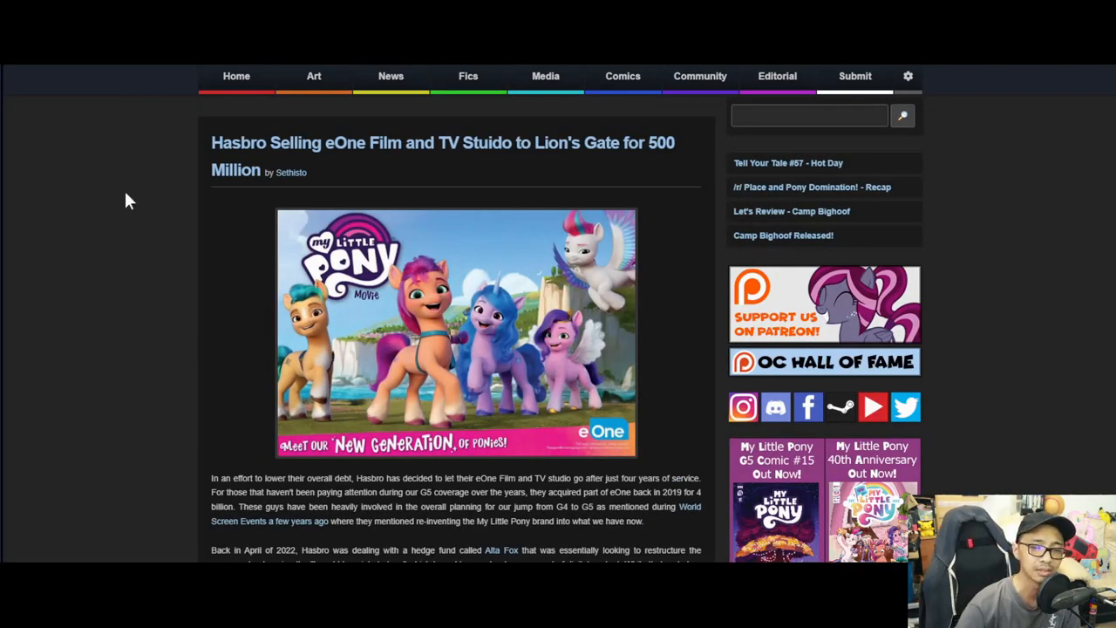
pyautogui.moveTo(131, 183)
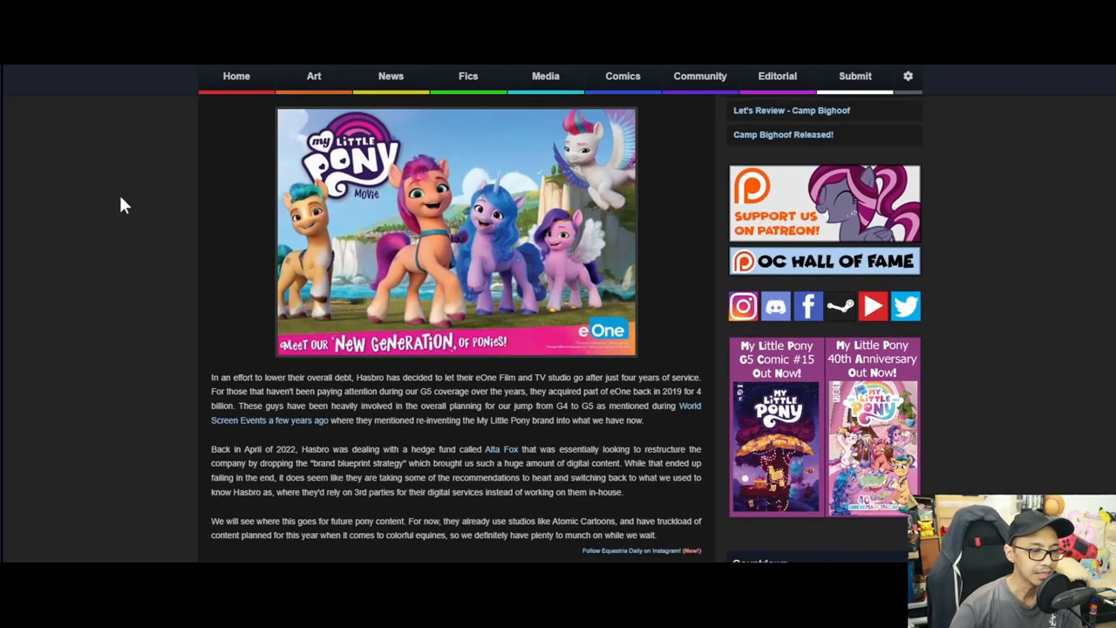
pyautogui.moveTo(143, 180)
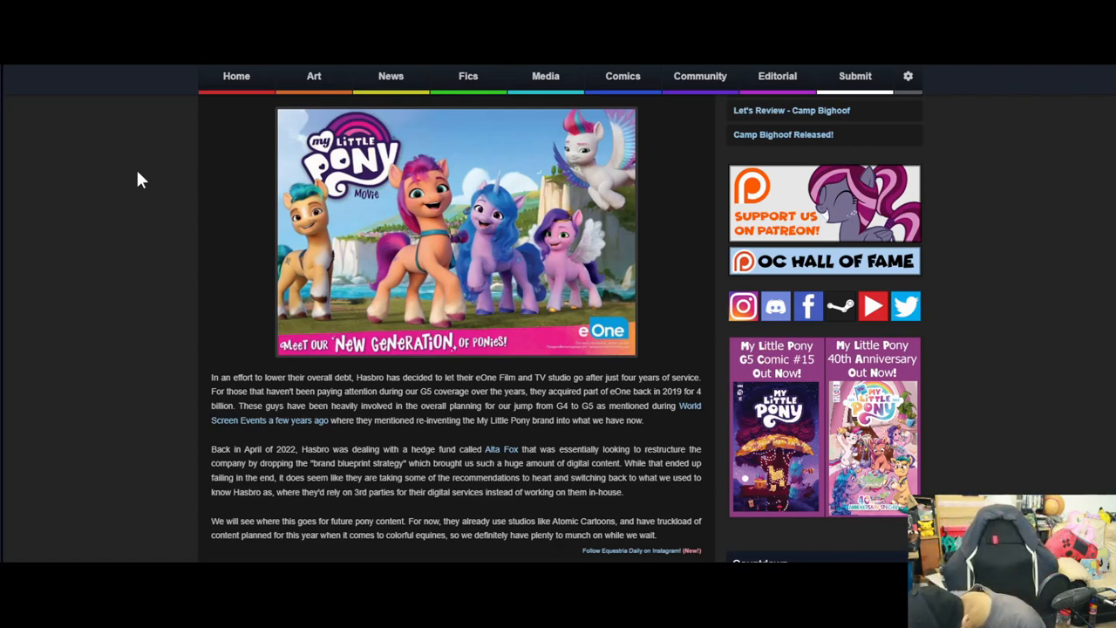
pyautogui.moveTo(136, 179)
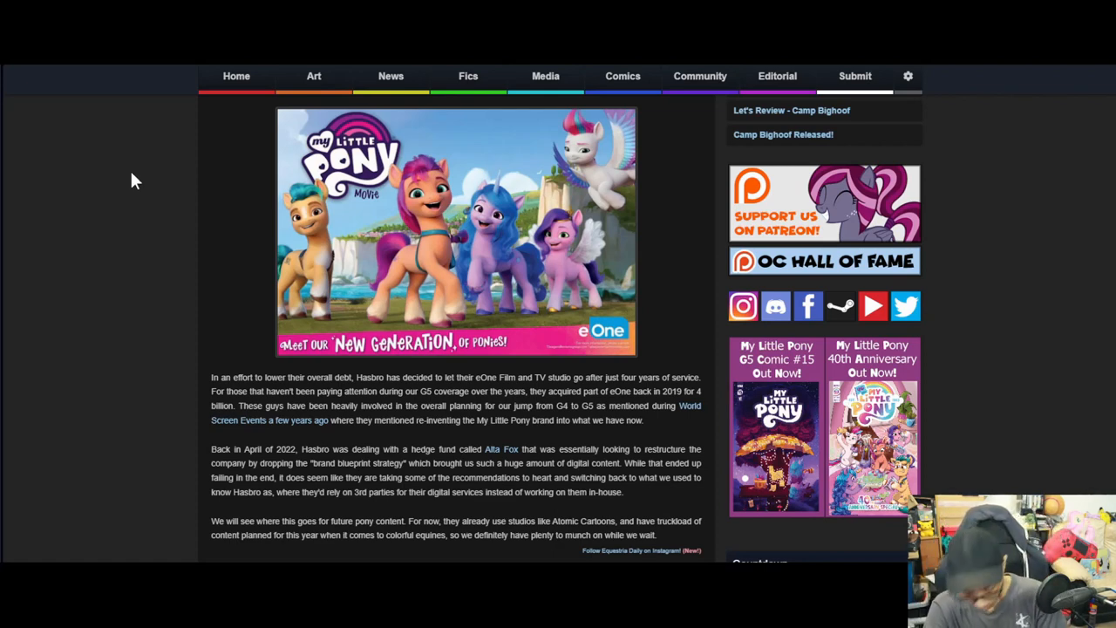
pyautogui.moveTo(112, 167)
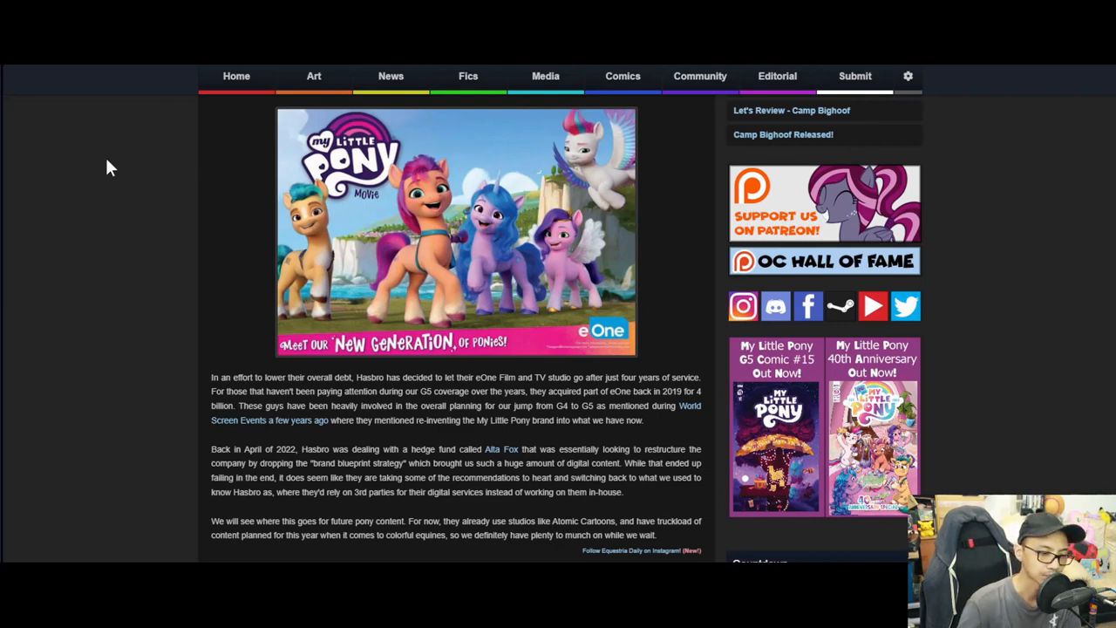
pyautogui.scroll(-3)
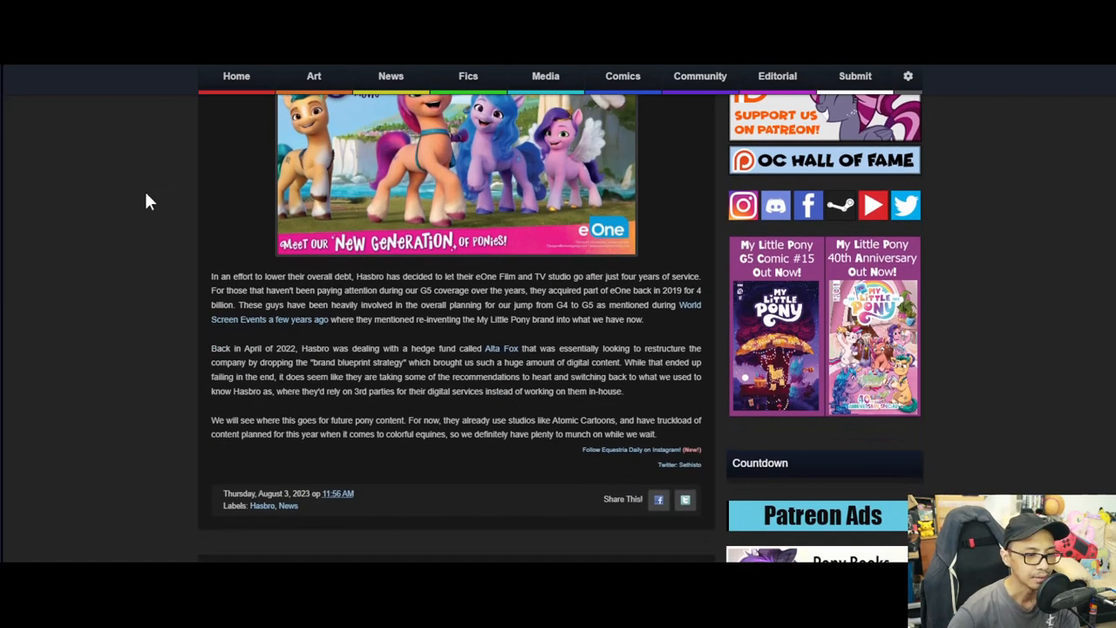